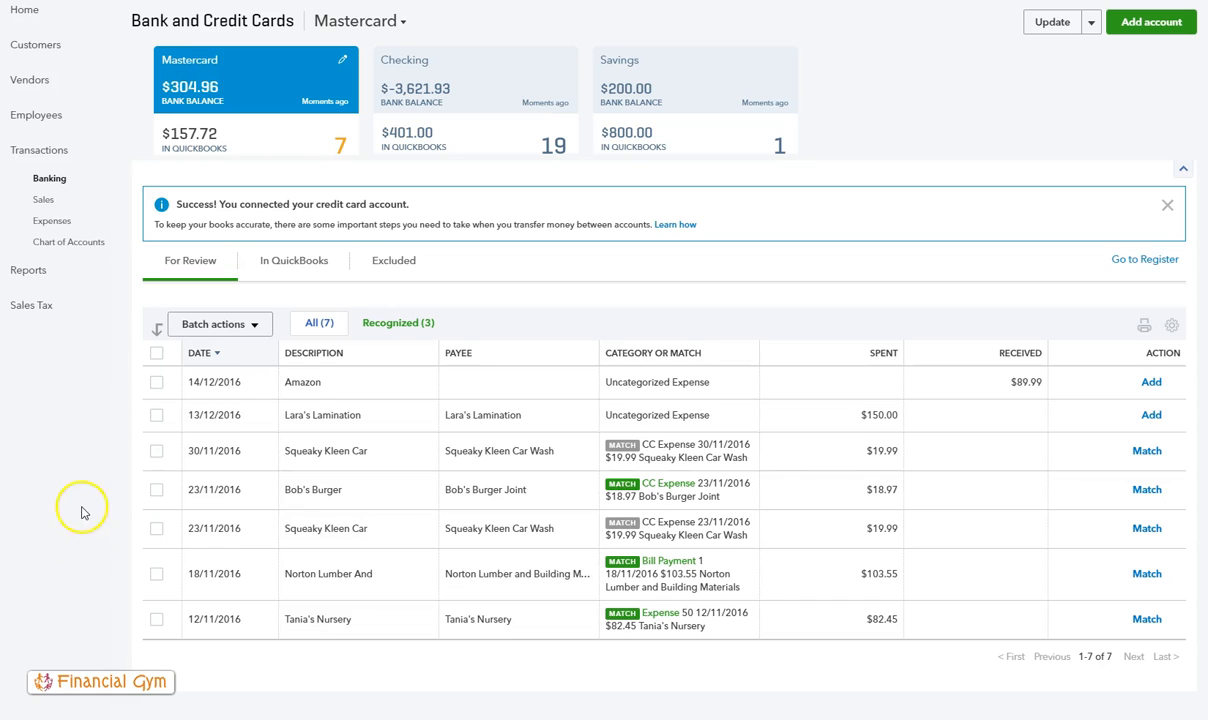
{"action": "mouse_move", "coordinate": [108, 430]}
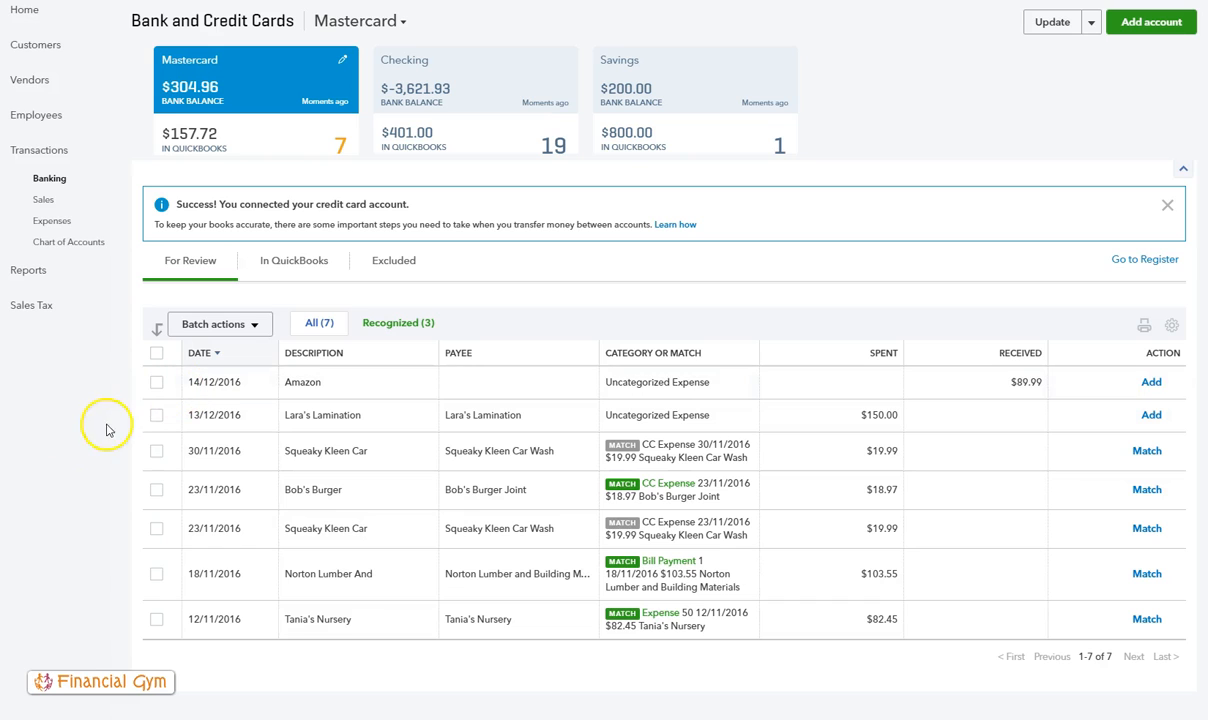
{"action": "mouse_move", "coordinate": [80, 436]}
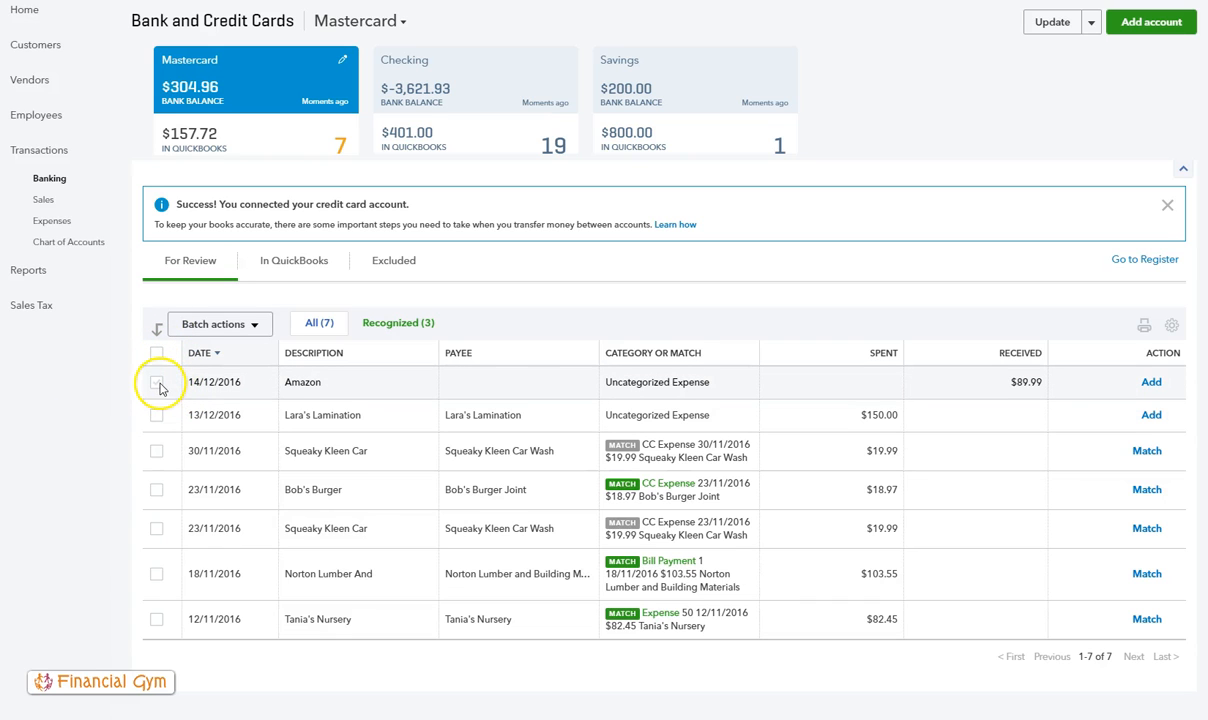
- Exclude the $89.99 Amazon Mastercard transaction from the review list via Batch actions
{"action": "left_click", "coordinate": [156, 382]}
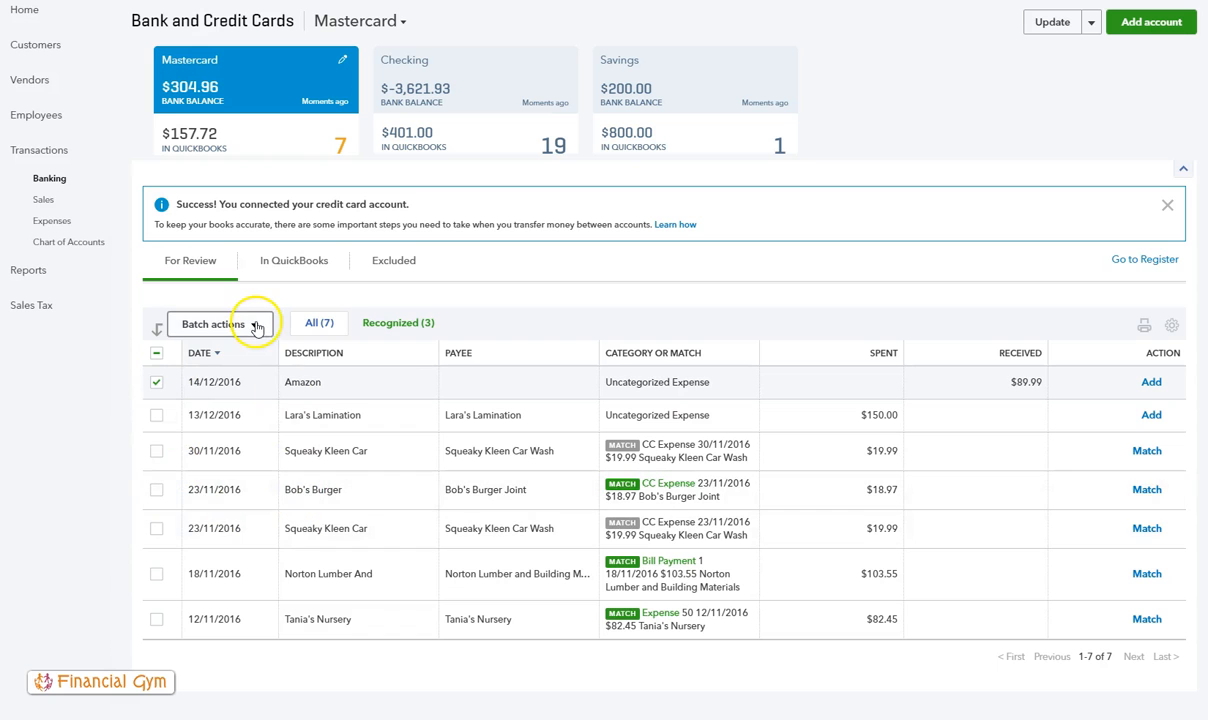
{"action": "left_click", "coordinate": [214, 324]}
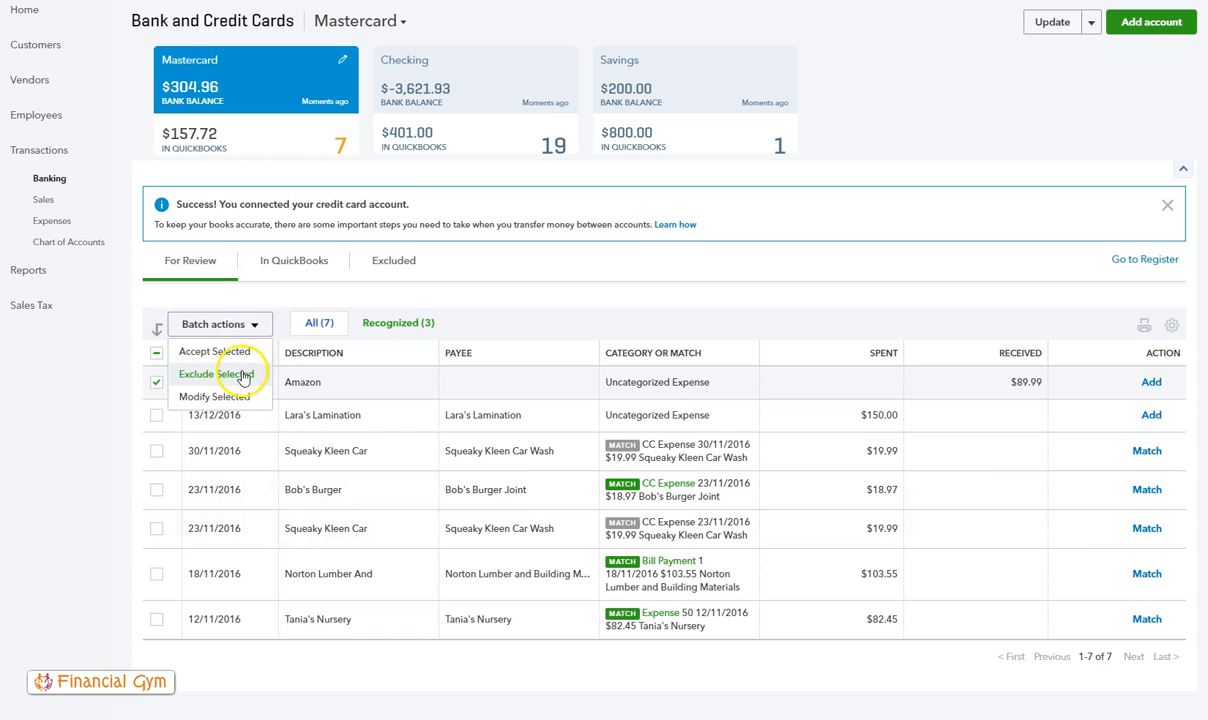
{"action": "left_click", "coordinate": [216, 374]}
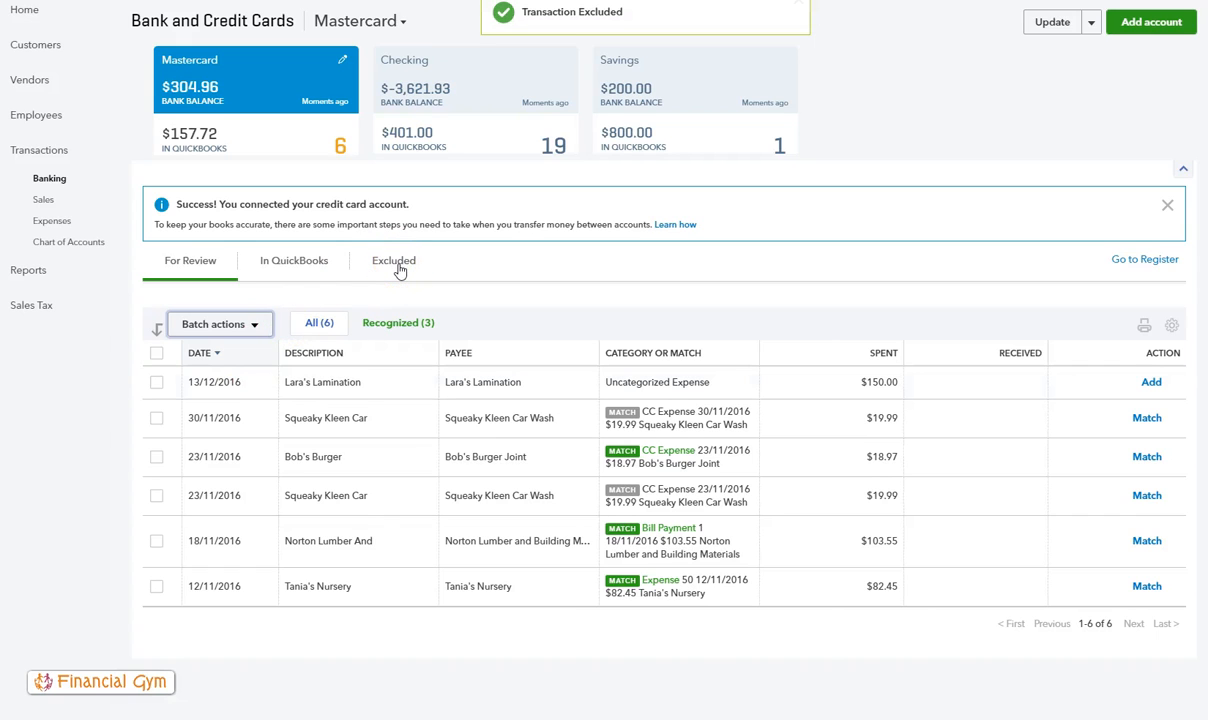
- Permanently delete the excluded Amazon transaction, leaving the Mastercard excluded list empty
{"action": "left_click", "coordinate": [394, 260]}
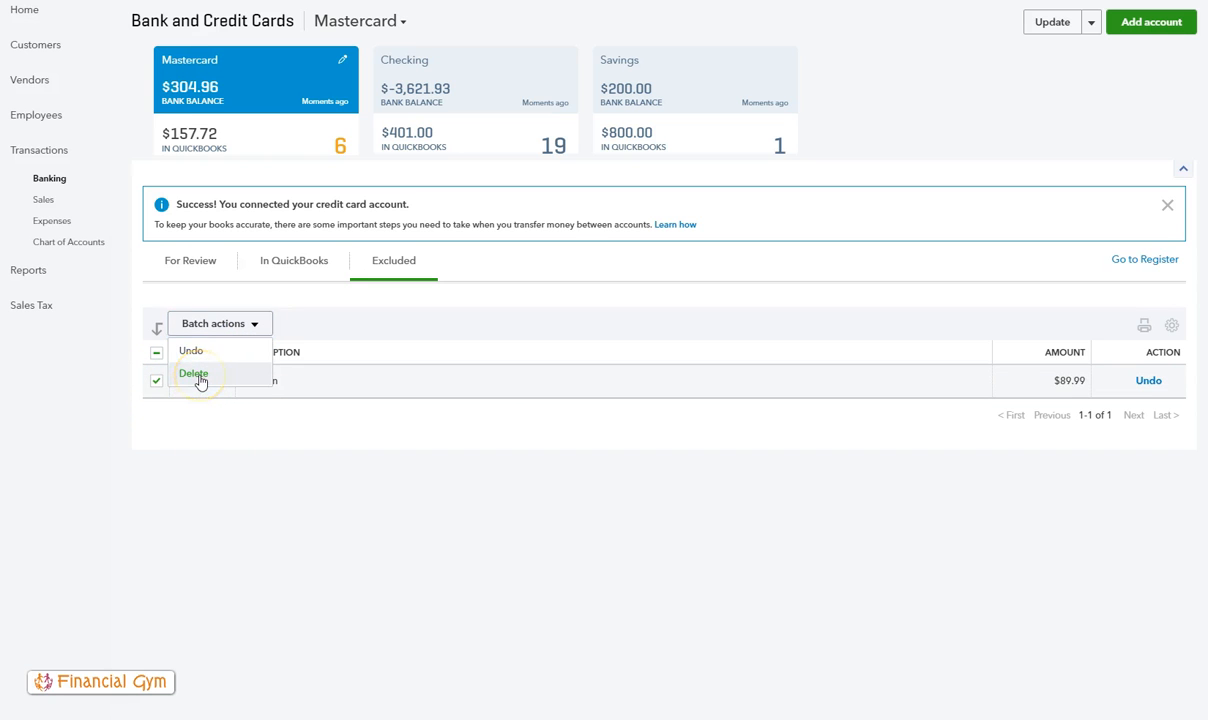
{"action": "left_click", "coordinate": [194, 374]}
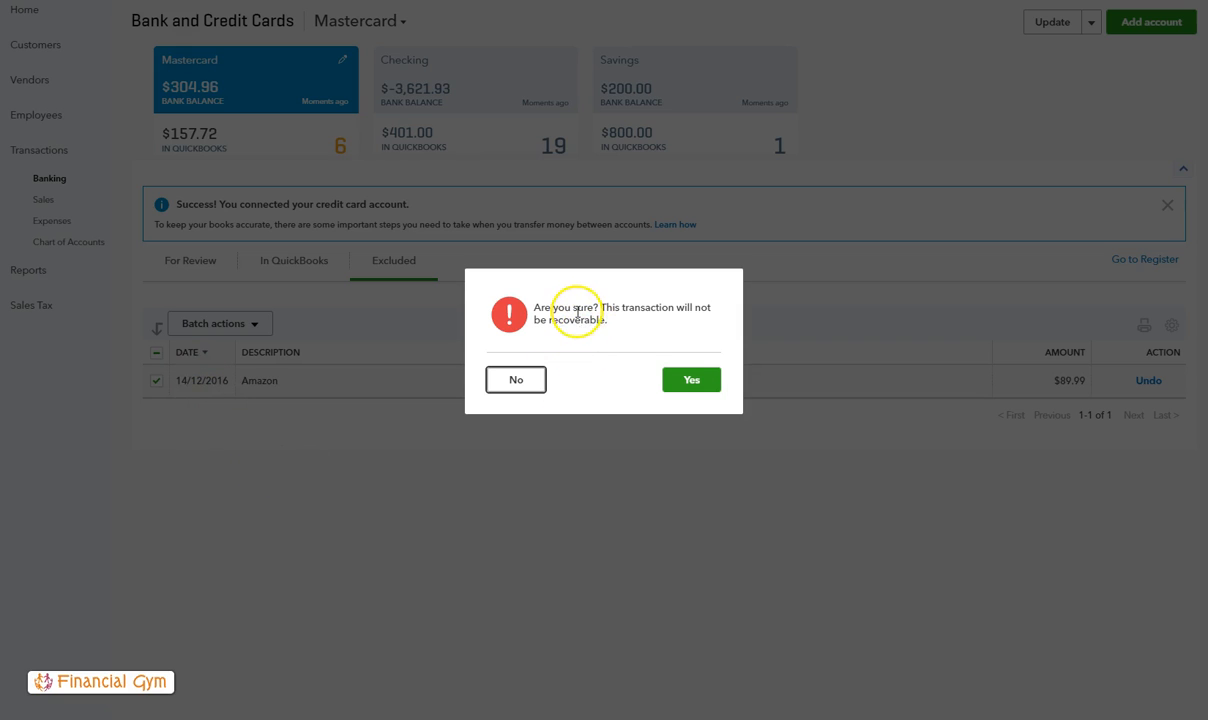
{"action": "mouse_move", "coordinate": [650, 336]}
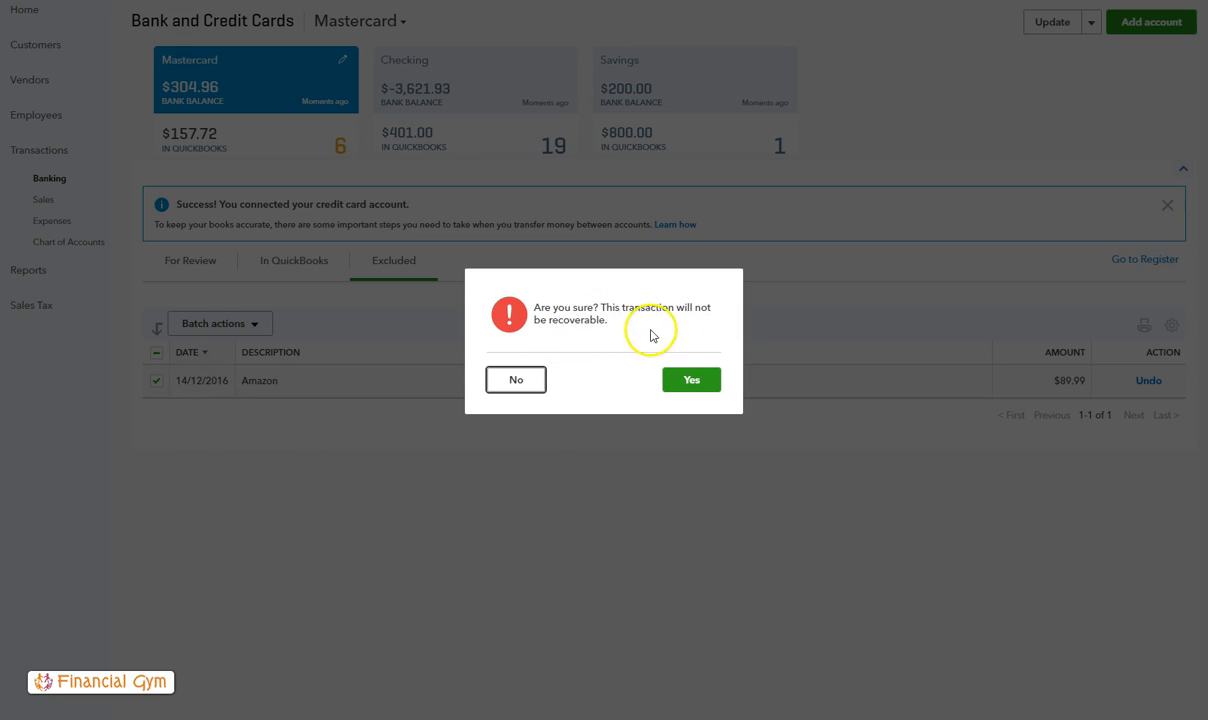
{"action": "mouse_move", "coordinate": [632, 408]}
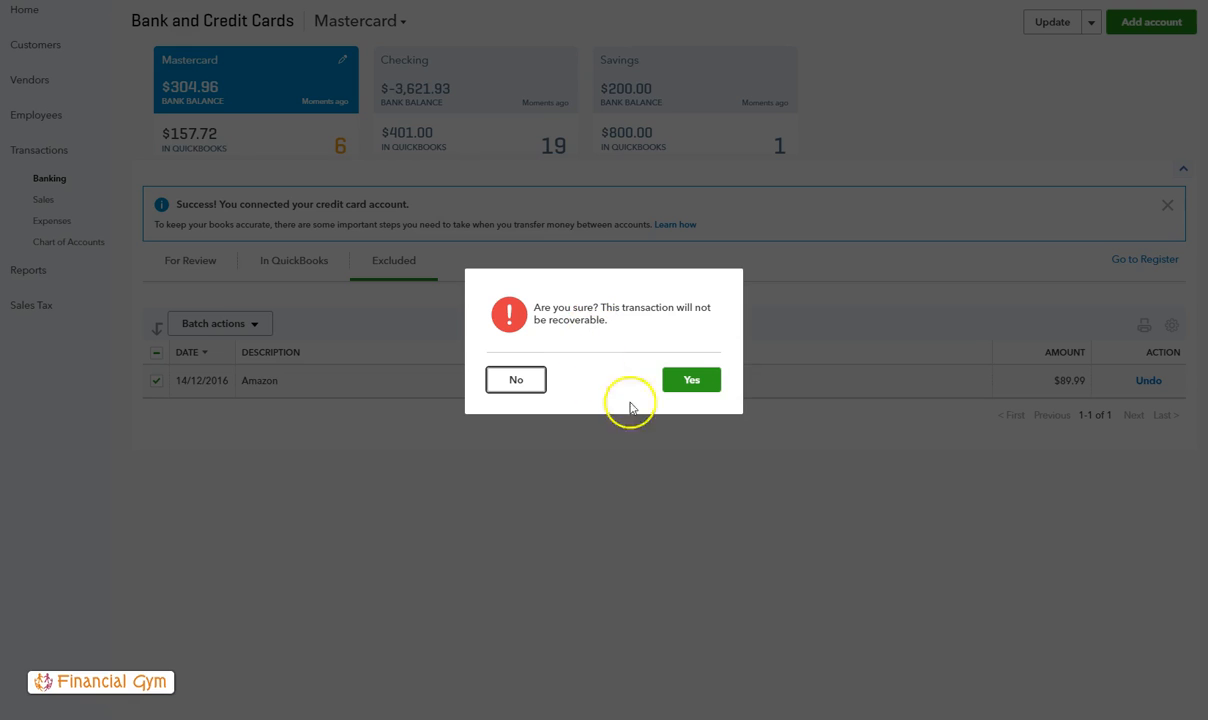
{"action": "left_click", "coordinate": [690, 380]}
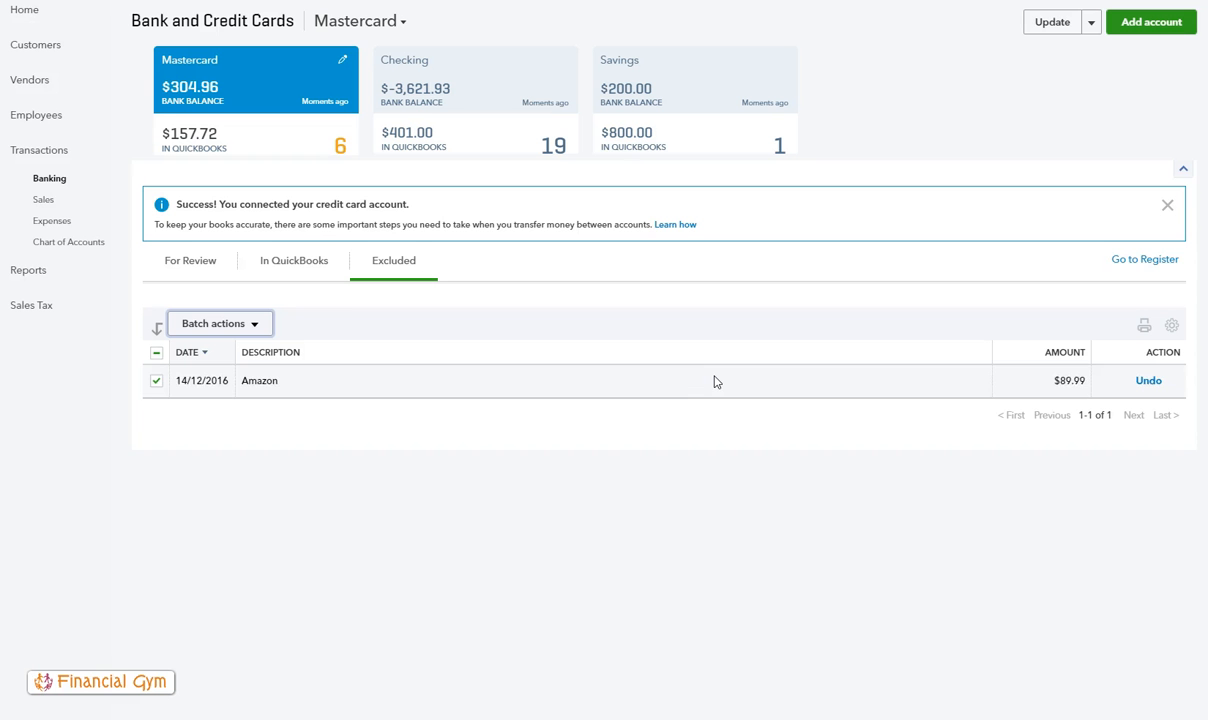
{"action": "left_click", "coordinate": [1148, 380]}
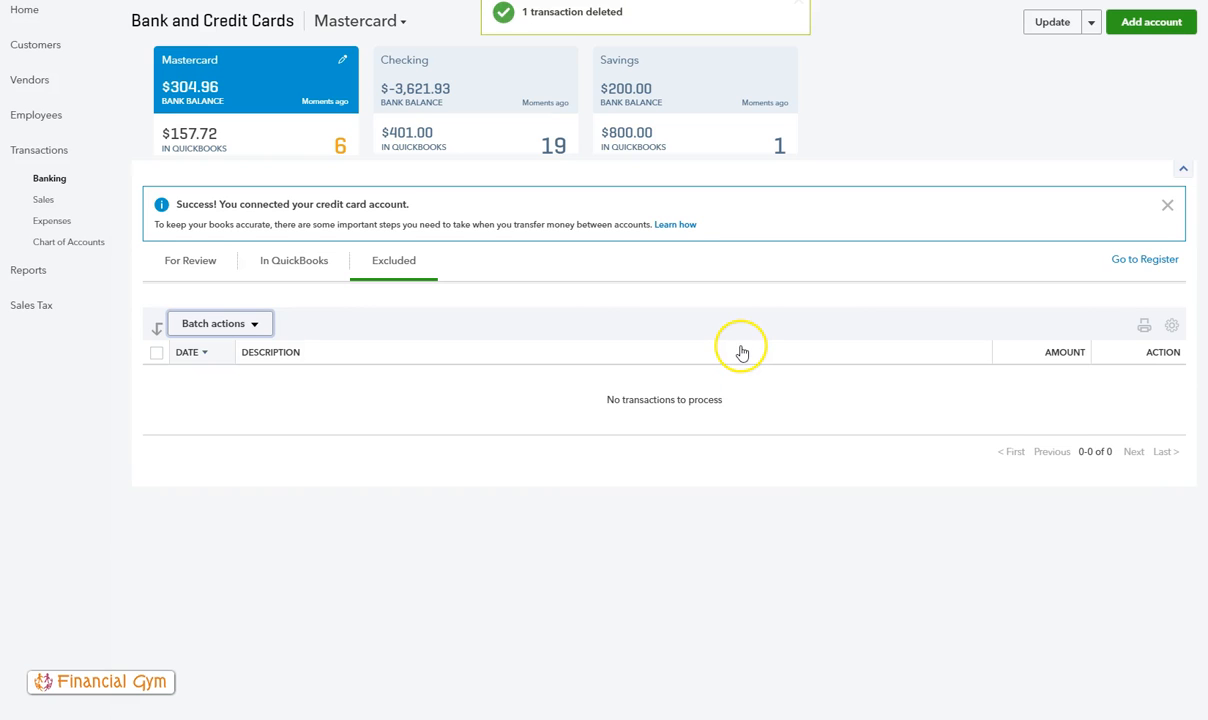
{"action": "mouse_move", "coordinate": [200, 280]}
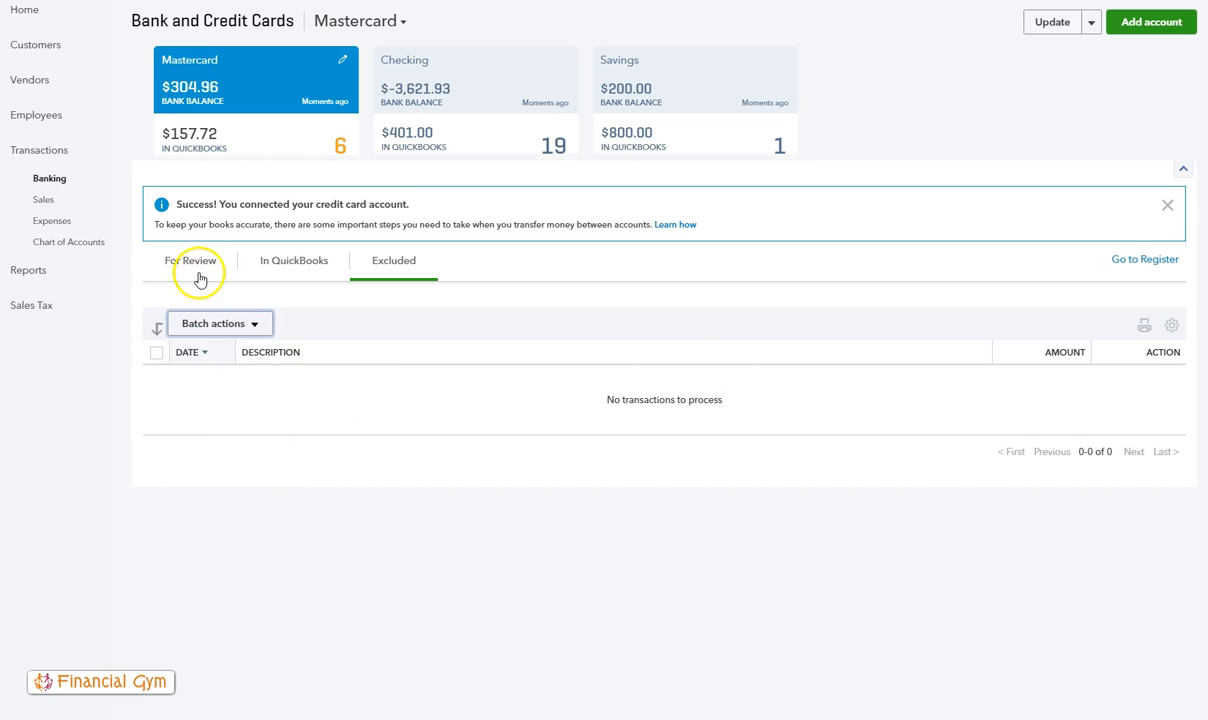
- Show the Checking account's six recorded transactions, including the Hicks Hardware payment
{"action": "left_click", "coordinate": [476, 80]}
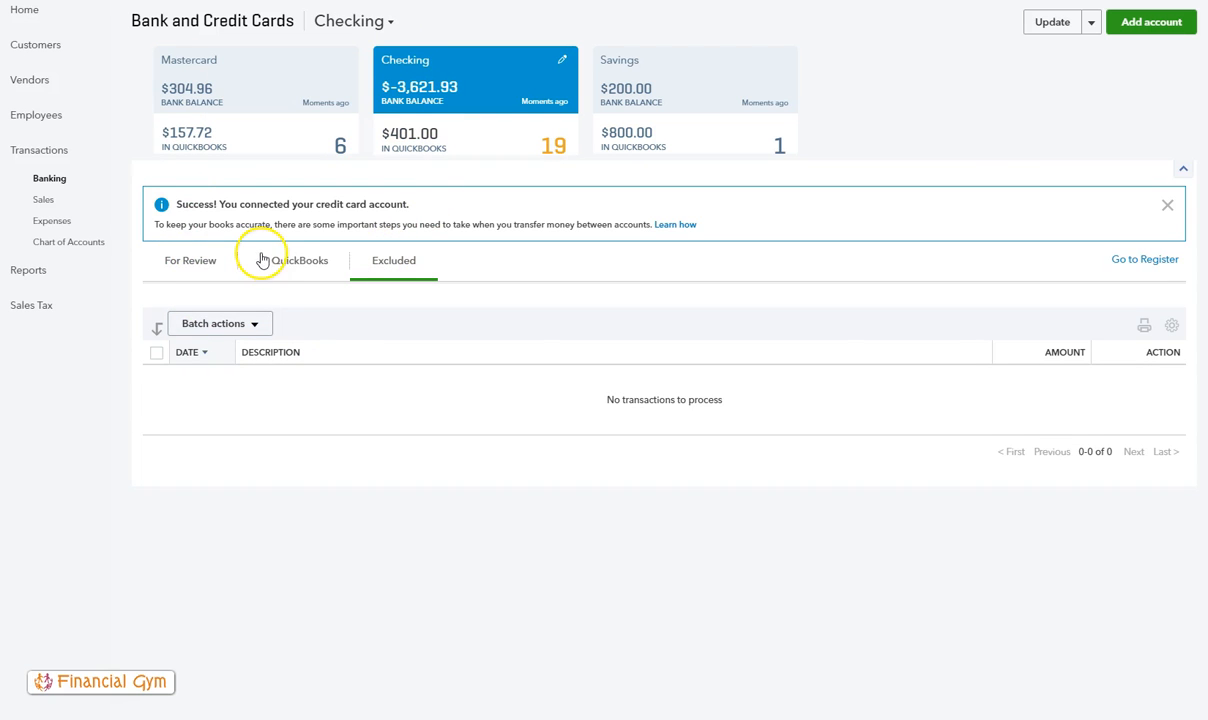
{"action": "left_click", "coordinate": [294, 260]}
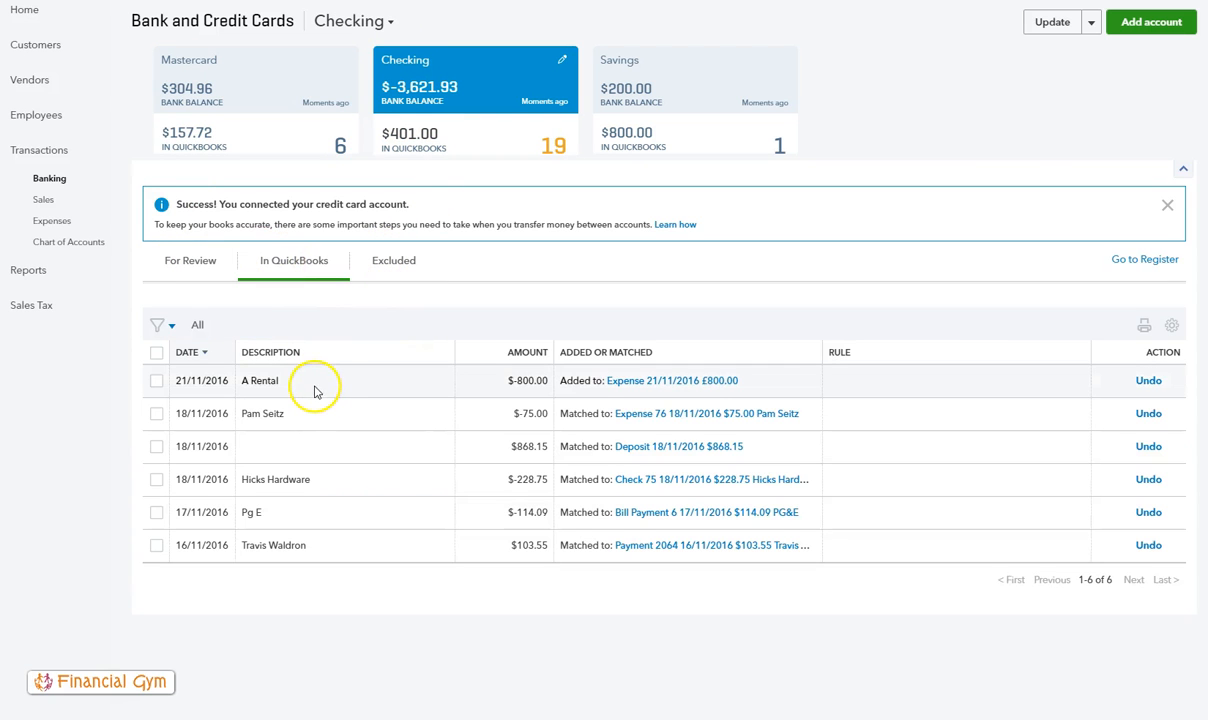
{"action": "mouse_move", "coordinate": [284, 496]}
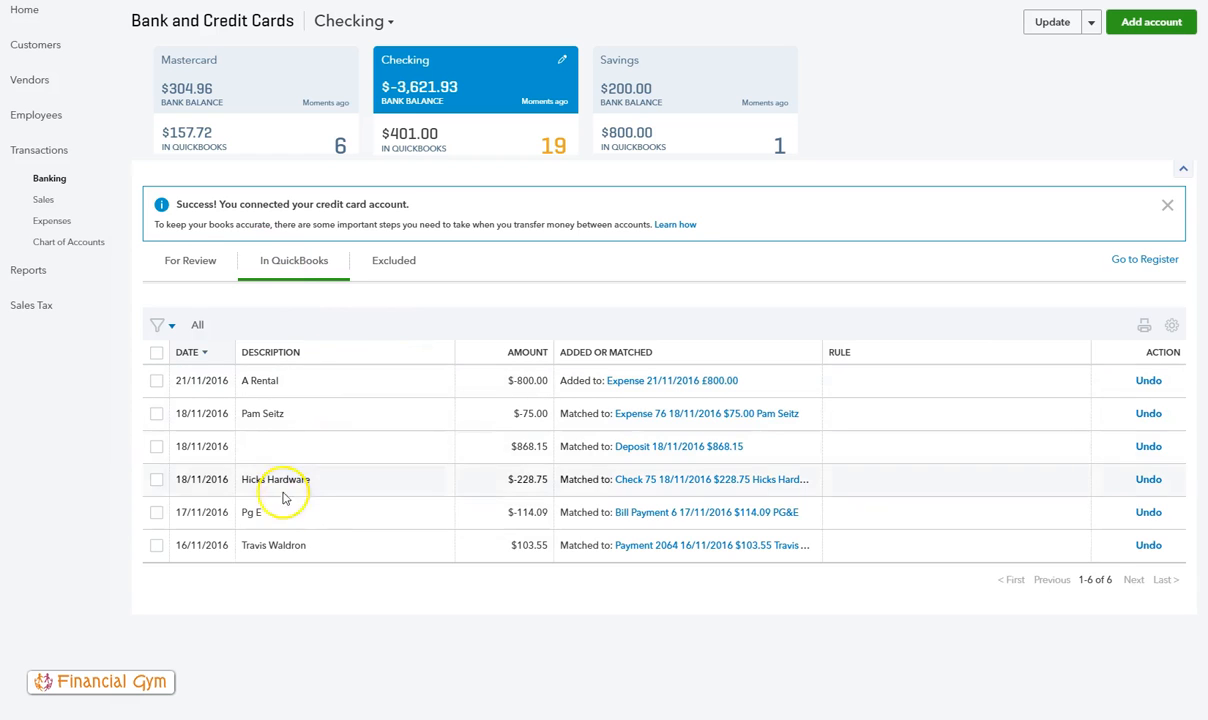
{"action": "mouse_move", "coordinate": [436, 380]}
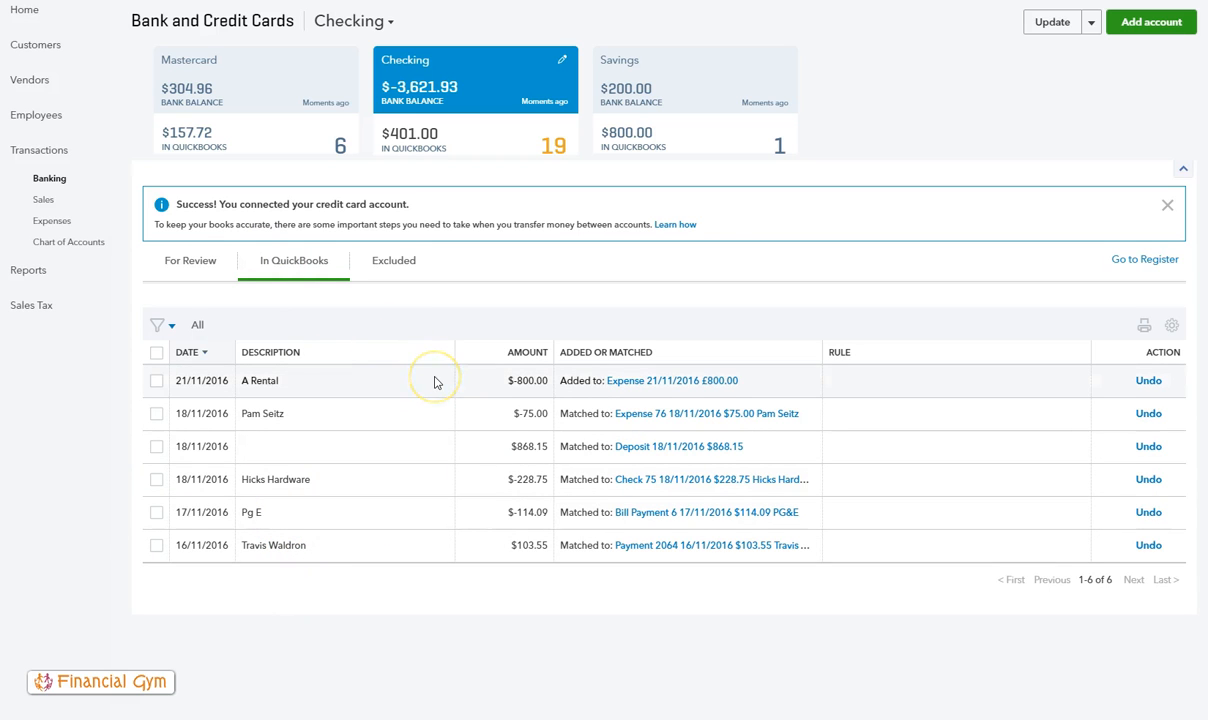
{"action": "mouse_move", "coordinate": [390, 528]}
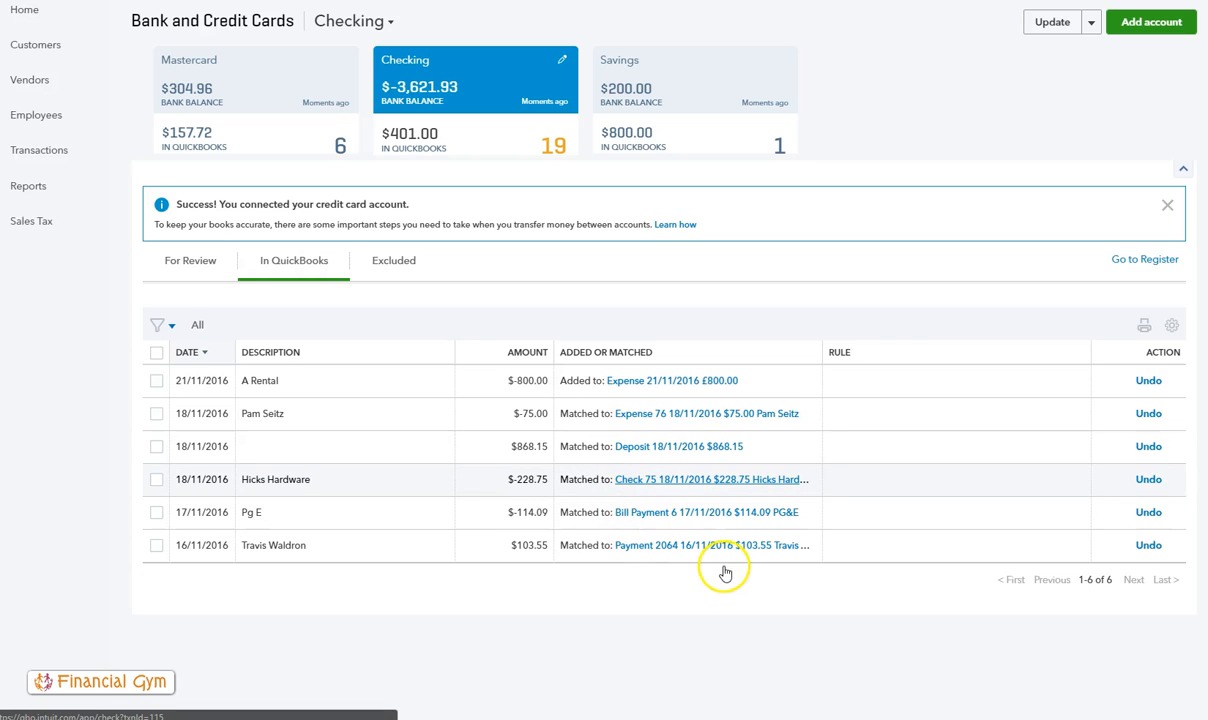
{"action": "left_click", "coordinate": [712, 480]}
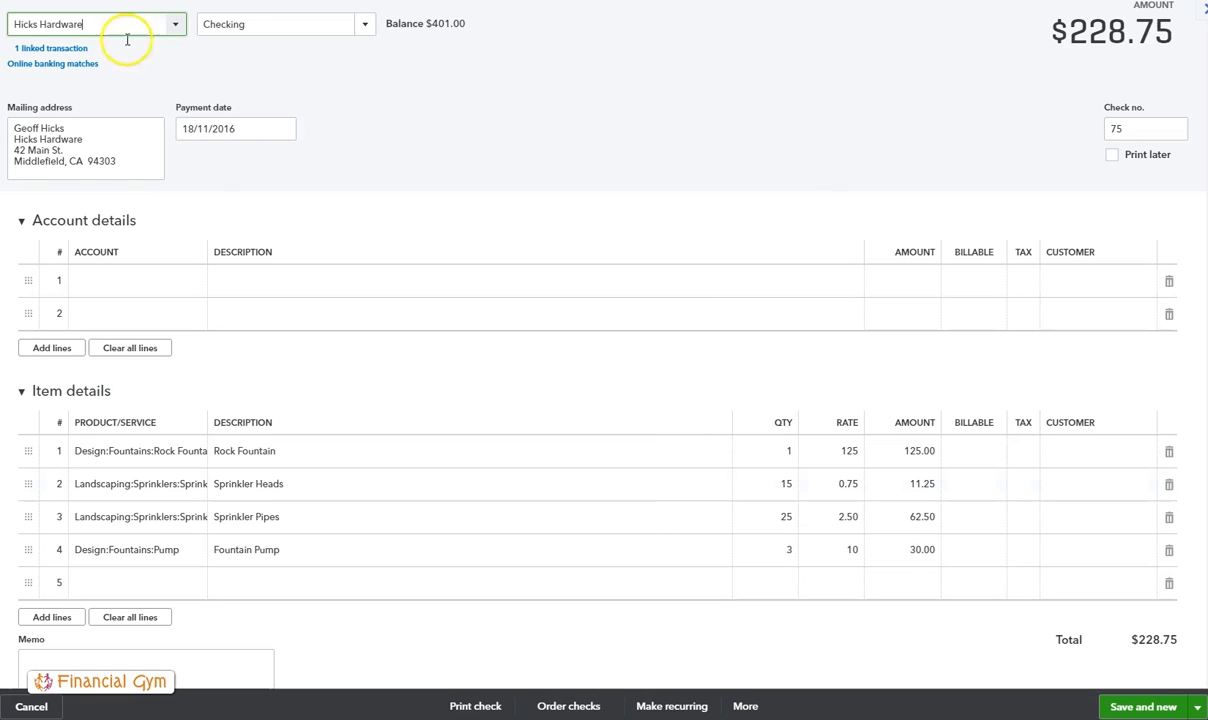
{"action": "mouse_move", "coordinate": [456, 470]}
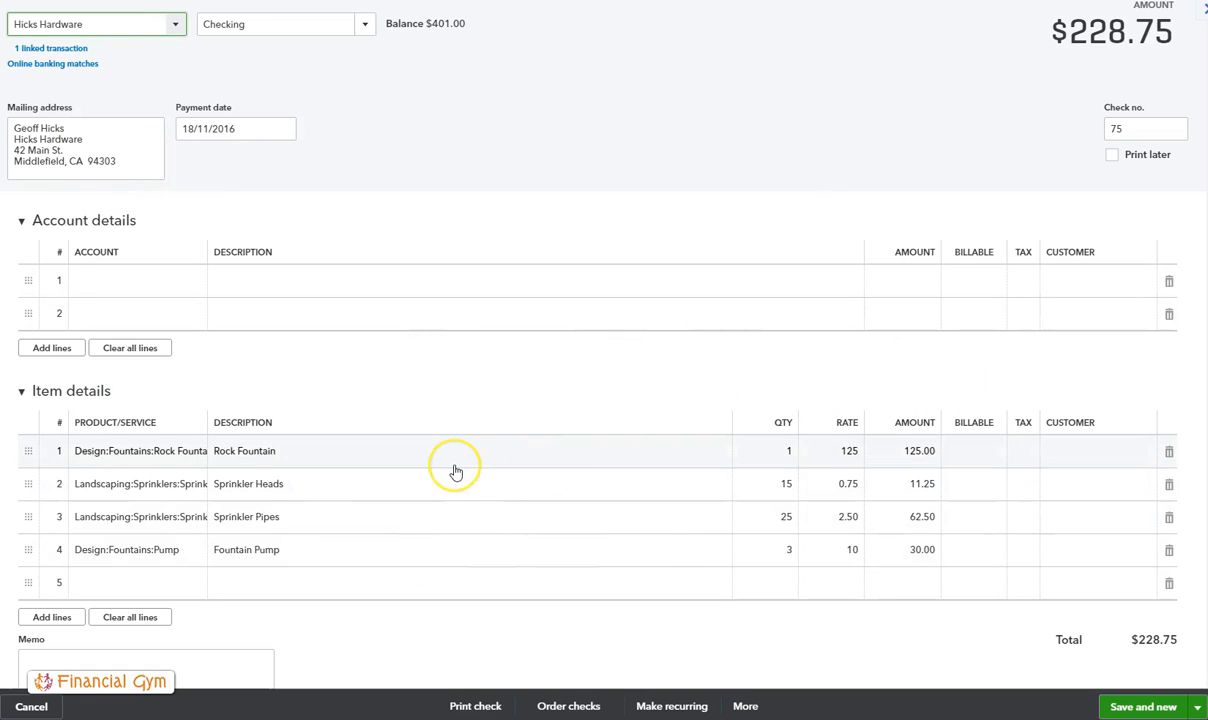
{"action": "mouse_move", "coordinate": [456, 470]}
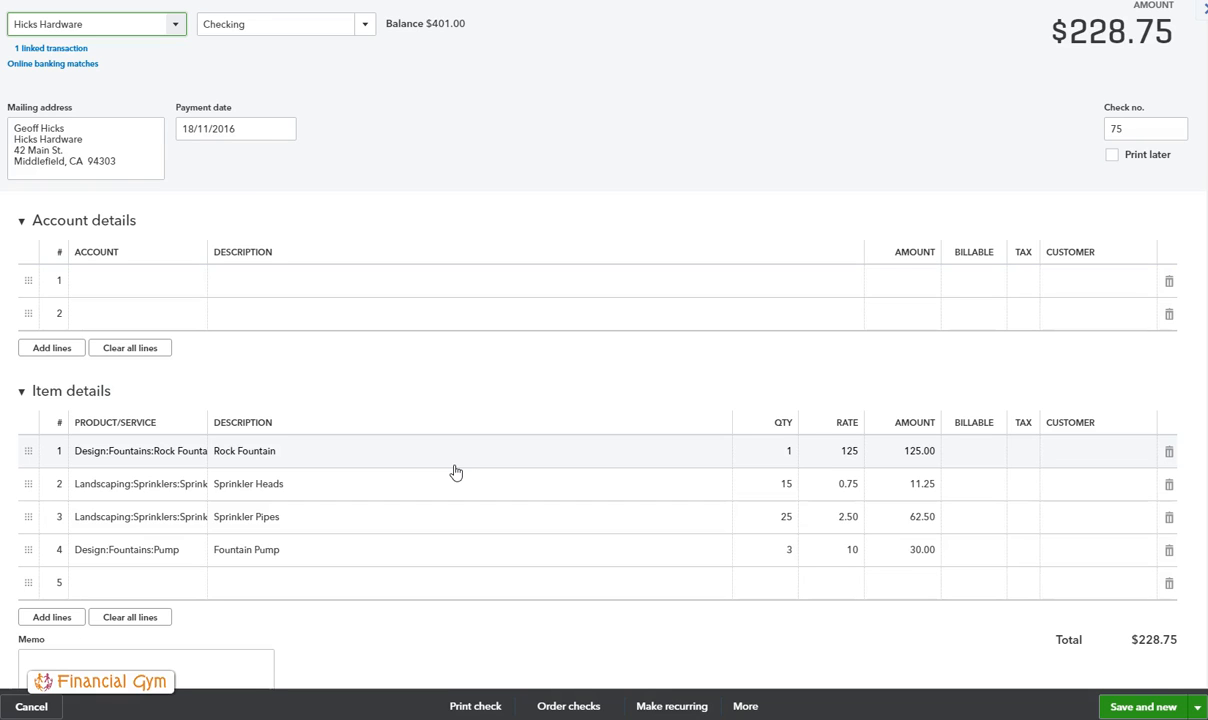
{"action": "mouse_move", "coordinate": [776, 668]}
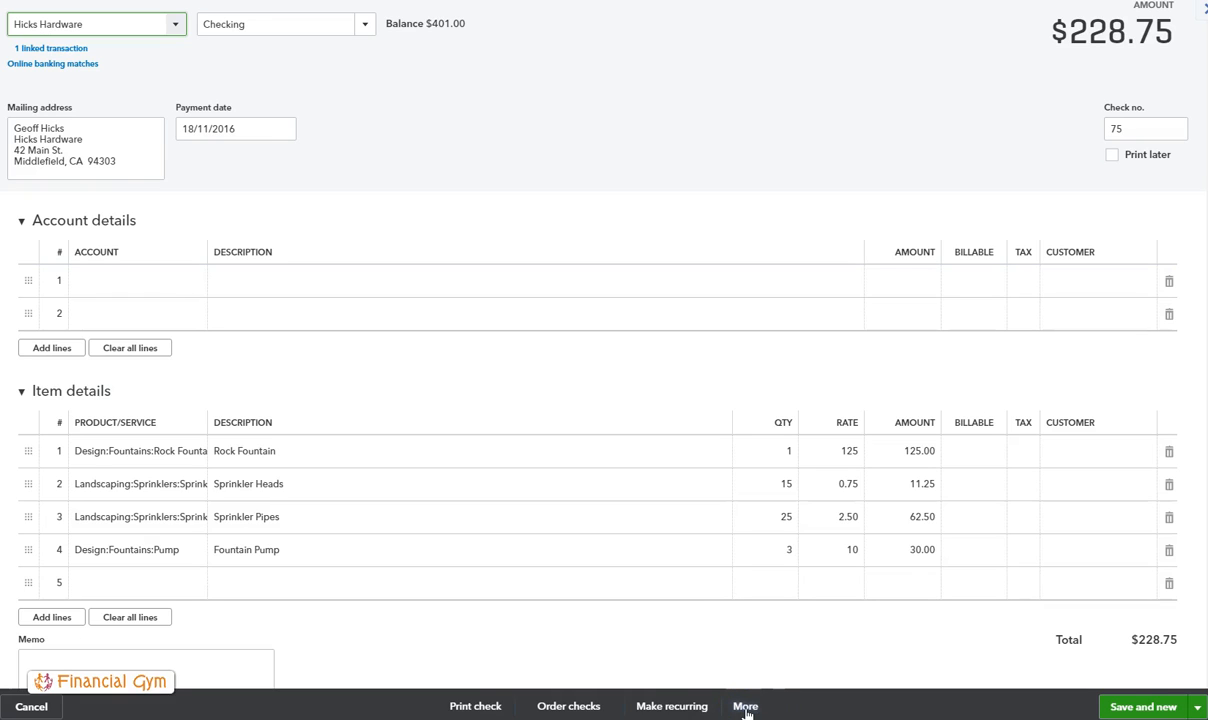
- Bring up the More actions (Copy, Void, Delete) for Hicks Hardware check 75
{"action": "left_click", "coordinate": [744, 706]}
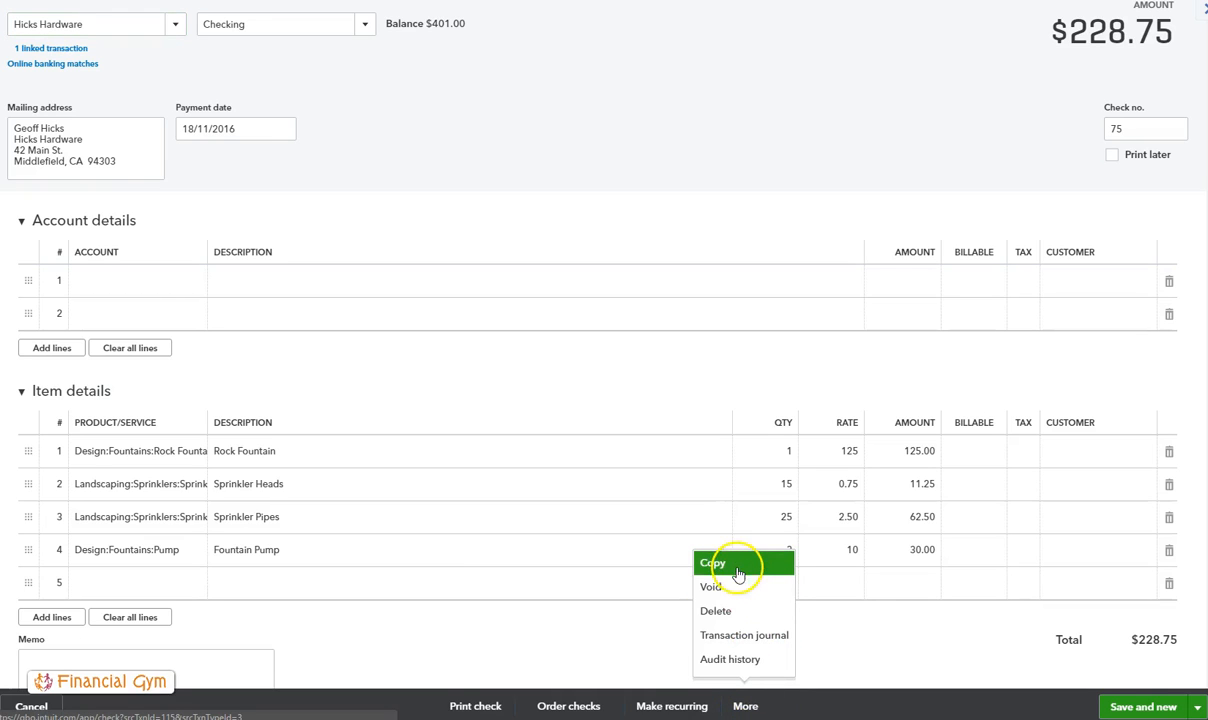
{"action": "mouse_move", "coordinate": [744, 612]}
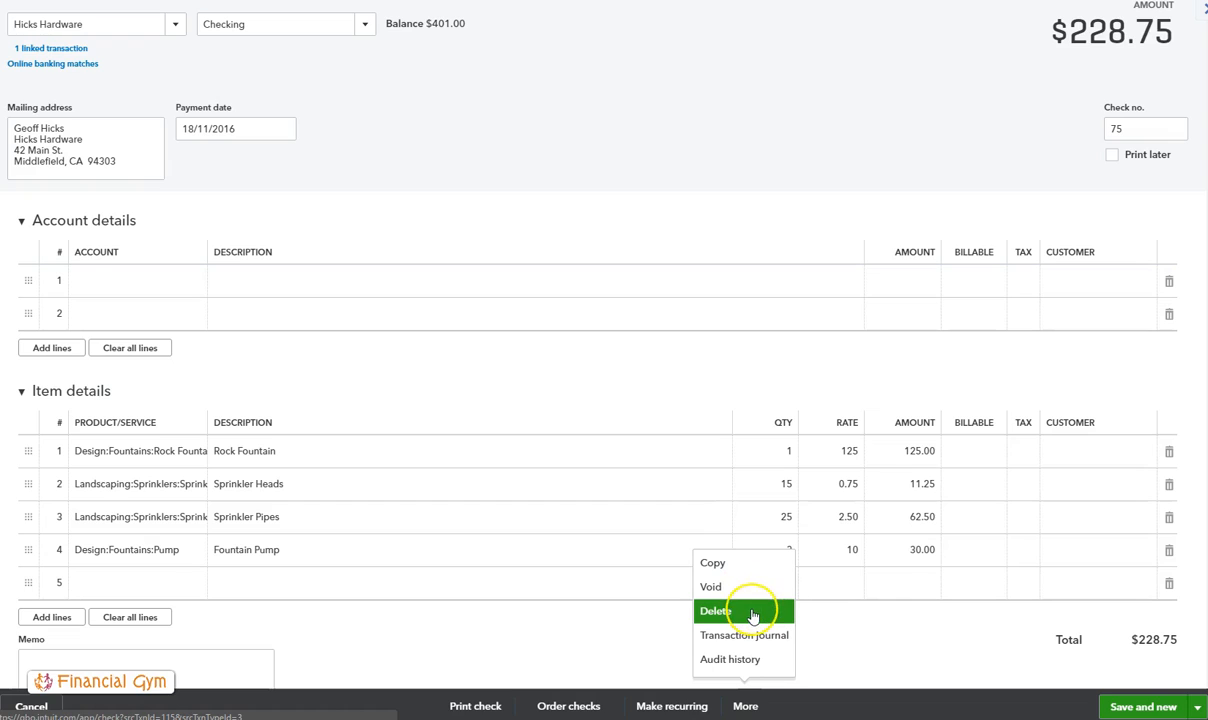
{"action": "mouse_move", "coordinate": [712, 586]}
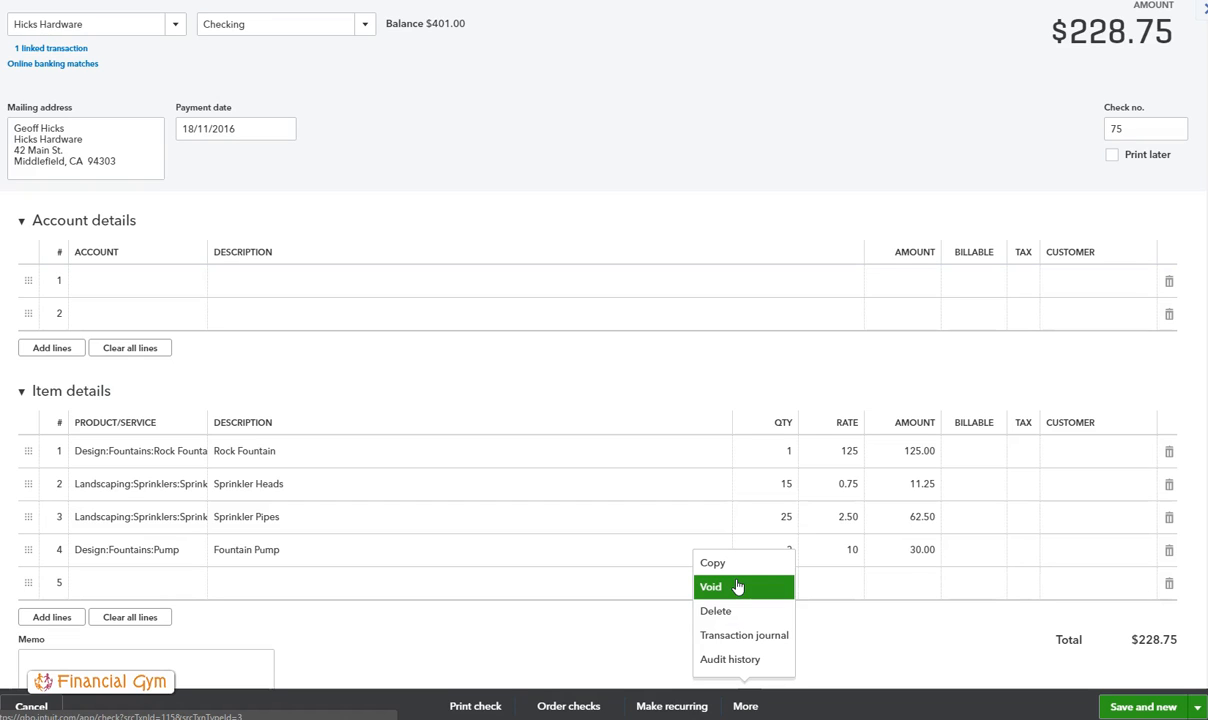
{"action": "mouse_move", "coordinate": [730, 612]}
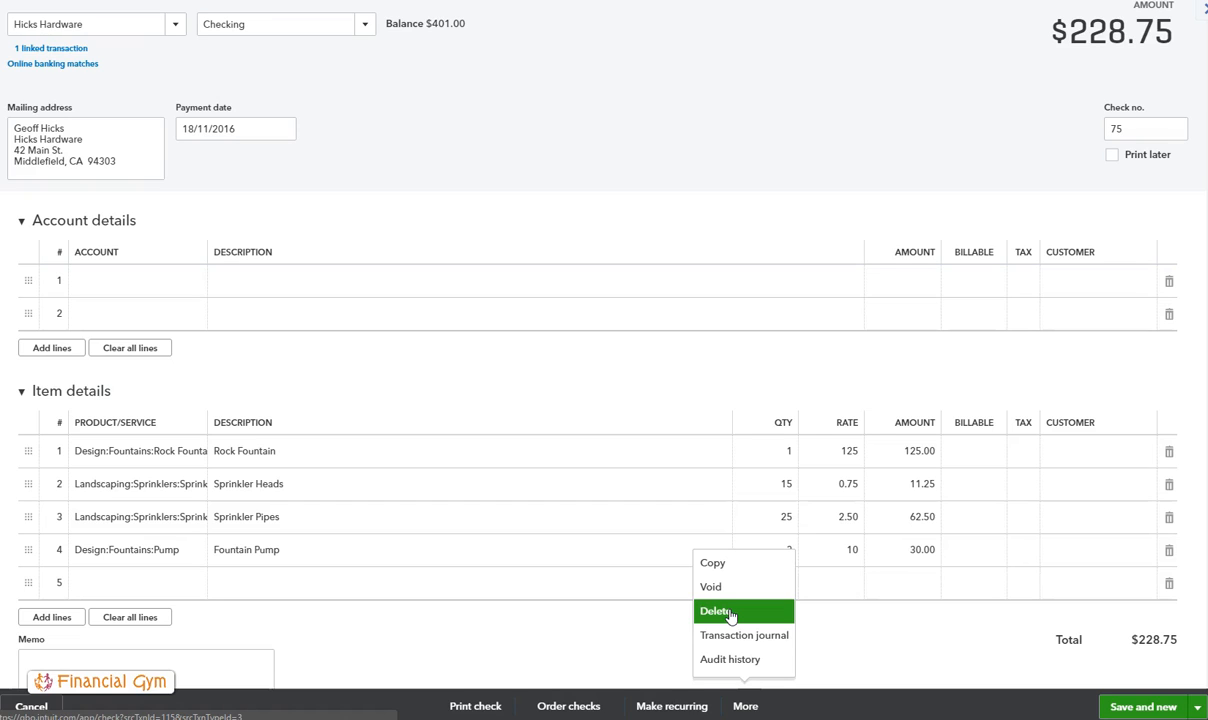
{"action": "mouse_move", "coordinate": [712, 586]}
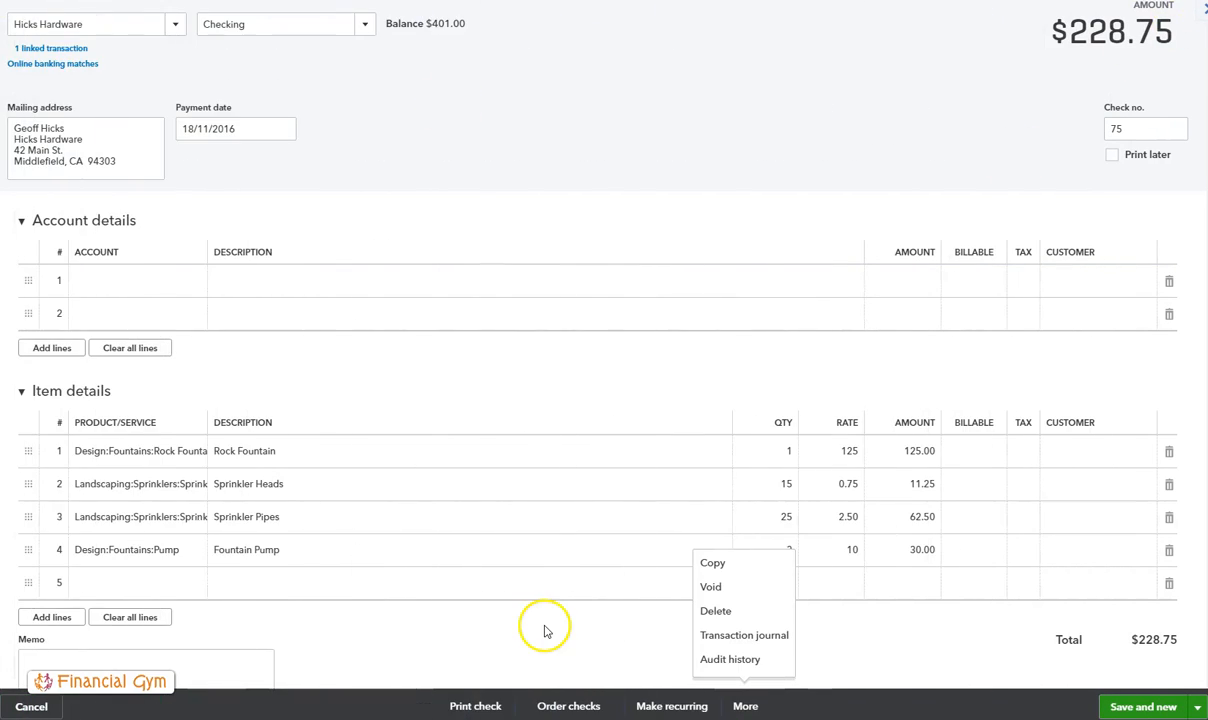
{"action": "mouse_move", "coordinate": [598, 298]}
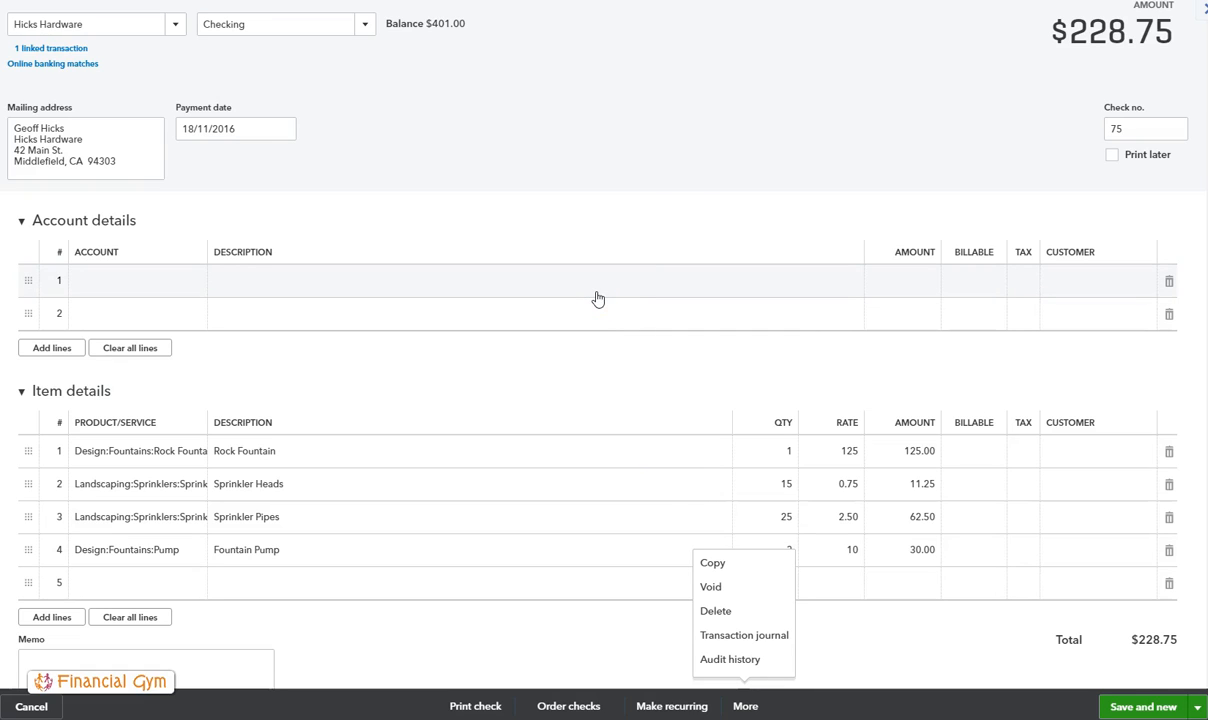
{"action": "mouse_move", "coordinate": [610, 360]}
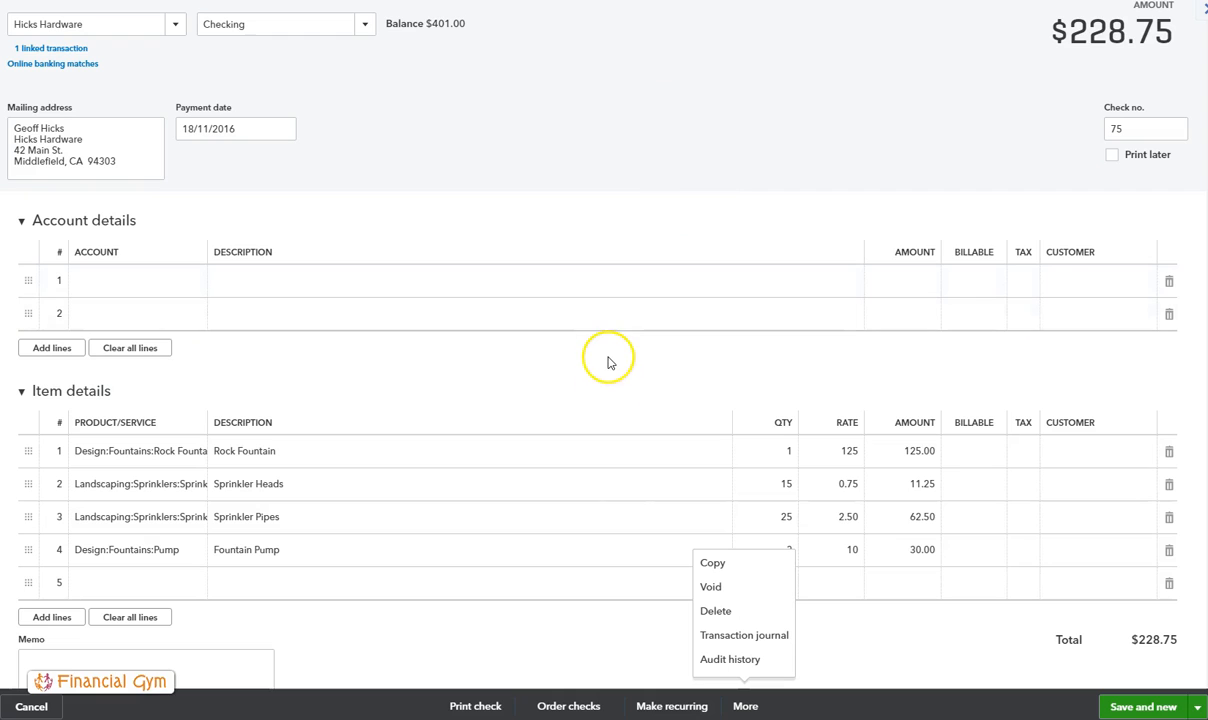
{"action": "mouse_move", "coordinate": [672, 654]}
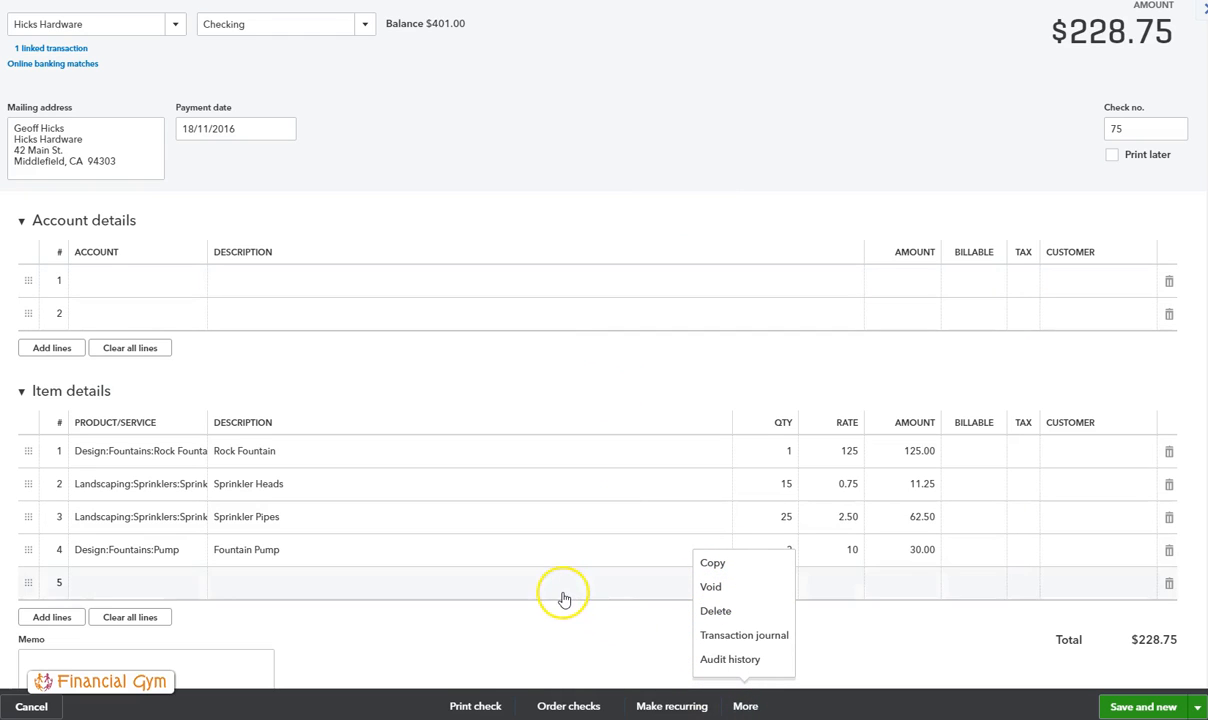
{"action": "mouse_move", "coordinate": [564, 598]}
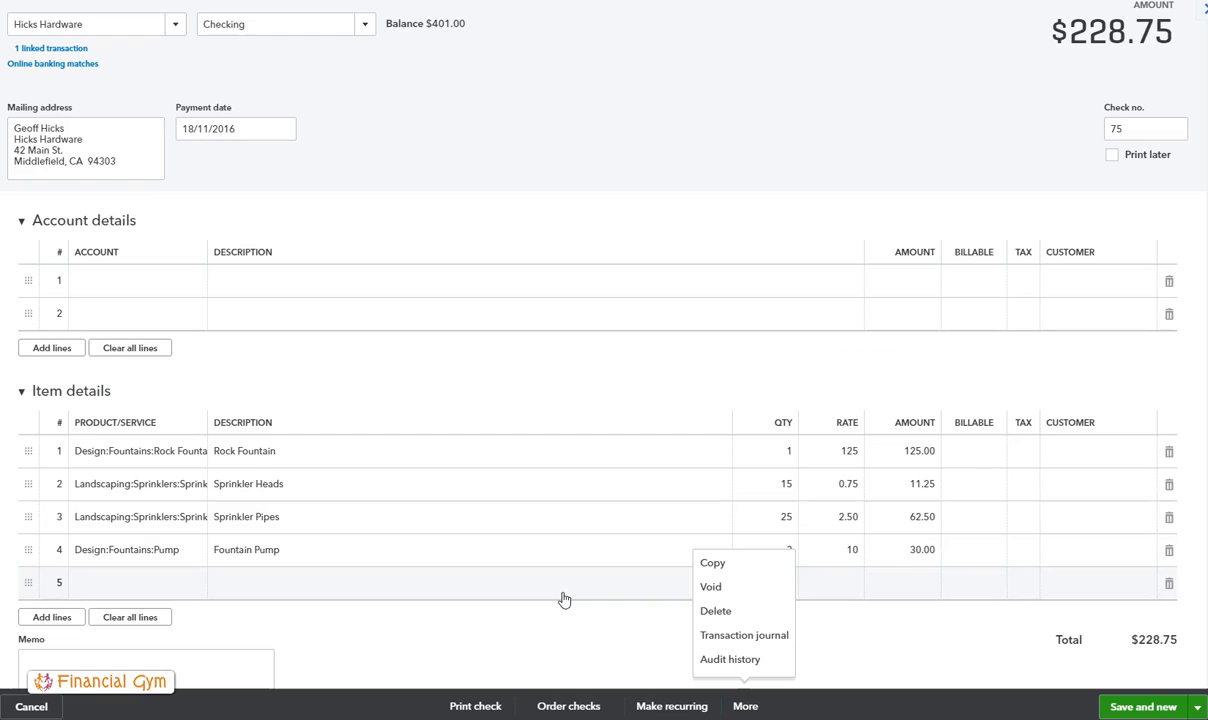
{"action": "mouse_move", "coordinate": [1136, 612]}
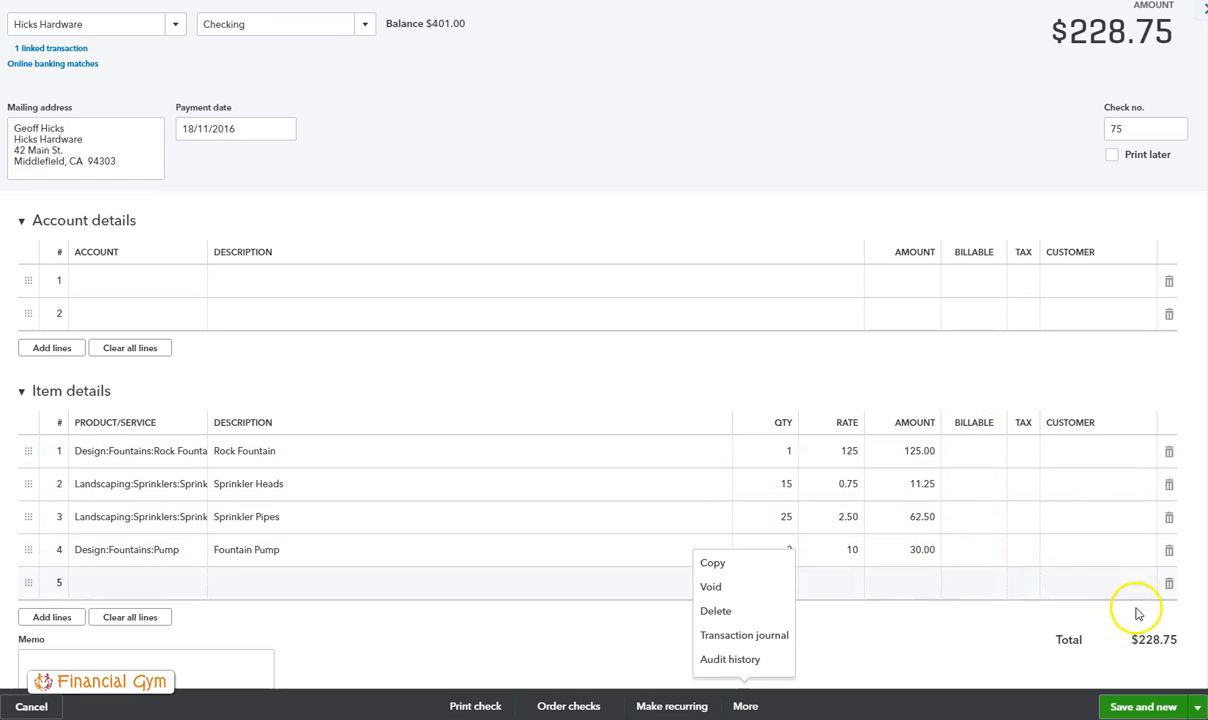
{"action": "mouse_move", "coordinate": [1144, 656]}
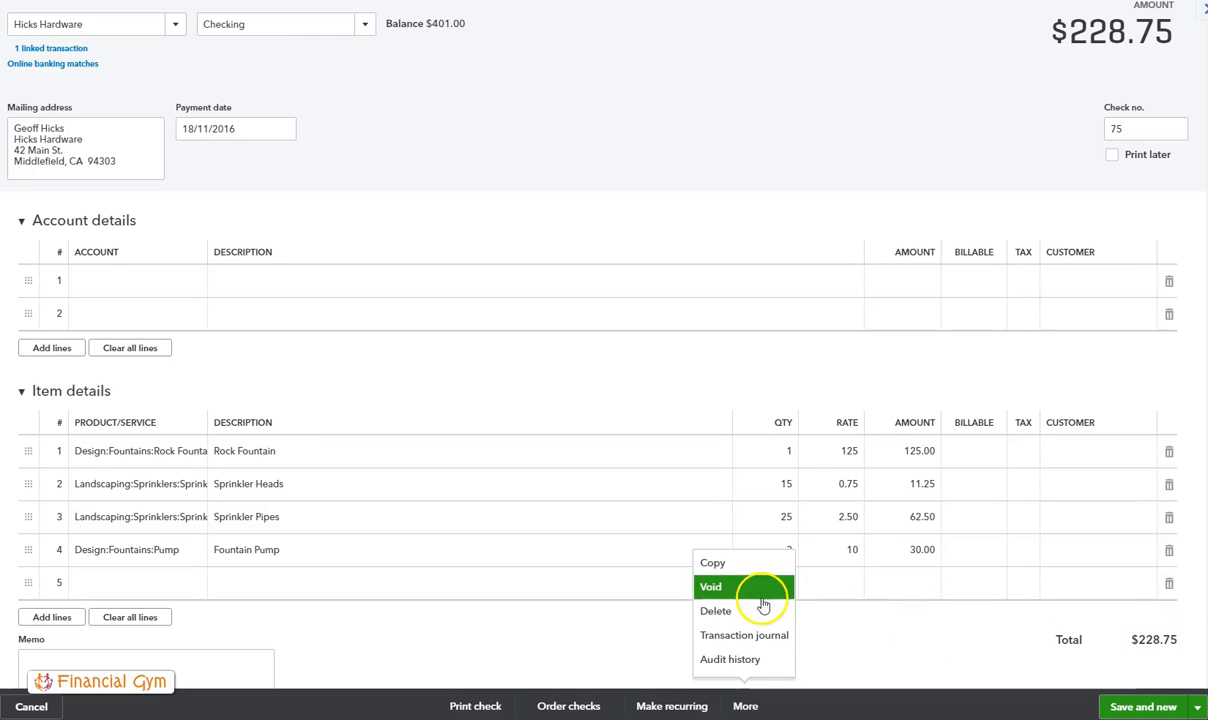
- Void Hicks Hardware check 75 despite the linked-transaction warning and confirm success
{"action": "left_click", "coordinate": [712, 588]}
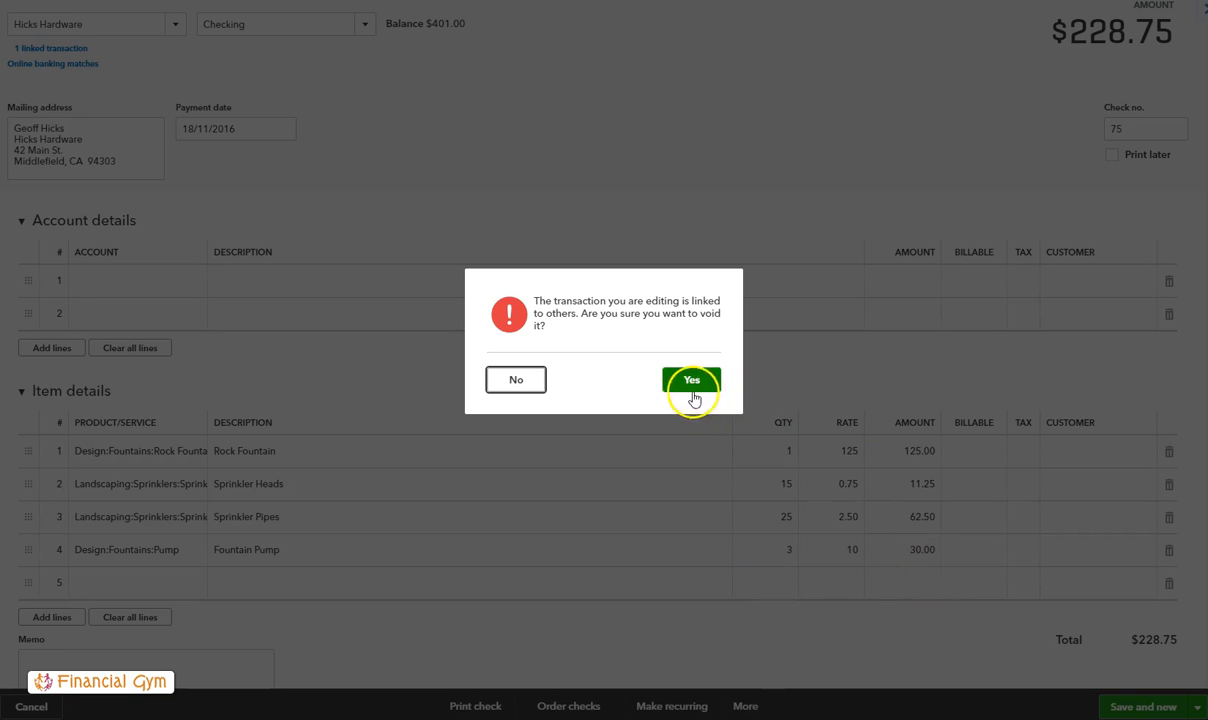
{"action": "left_click", "coordinate": [690, 380]}
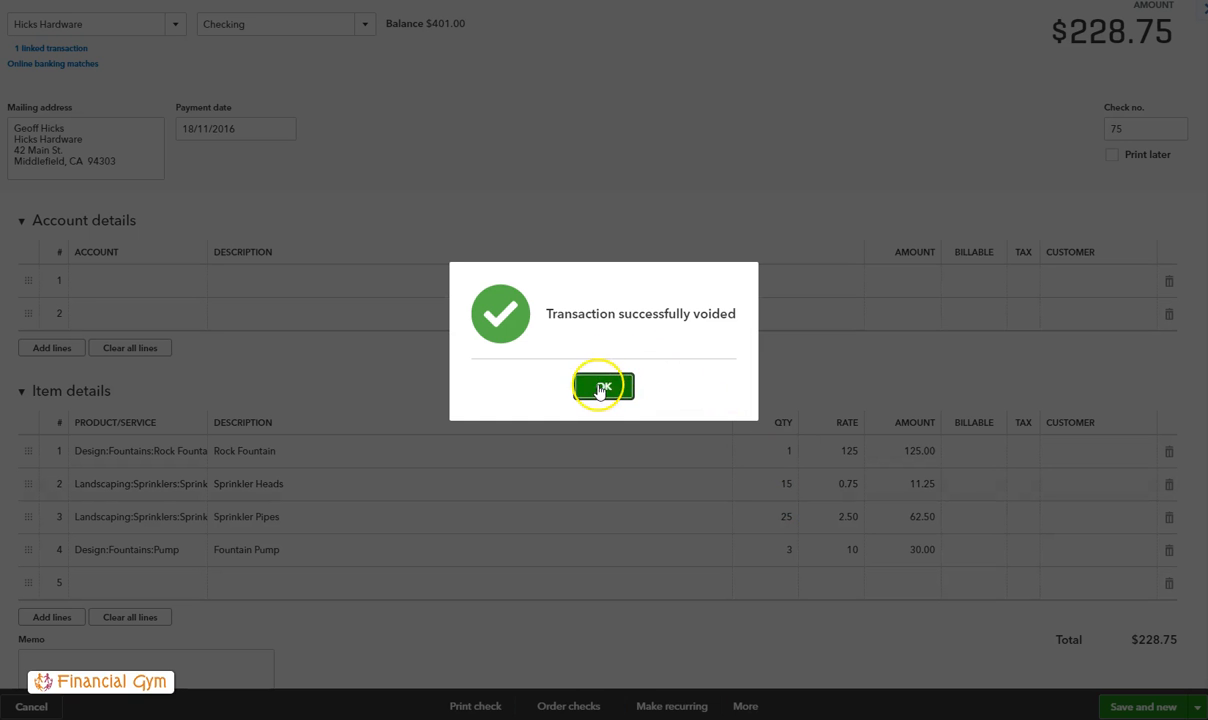
{"action": "left_click", "coordinate": [604, 386]}
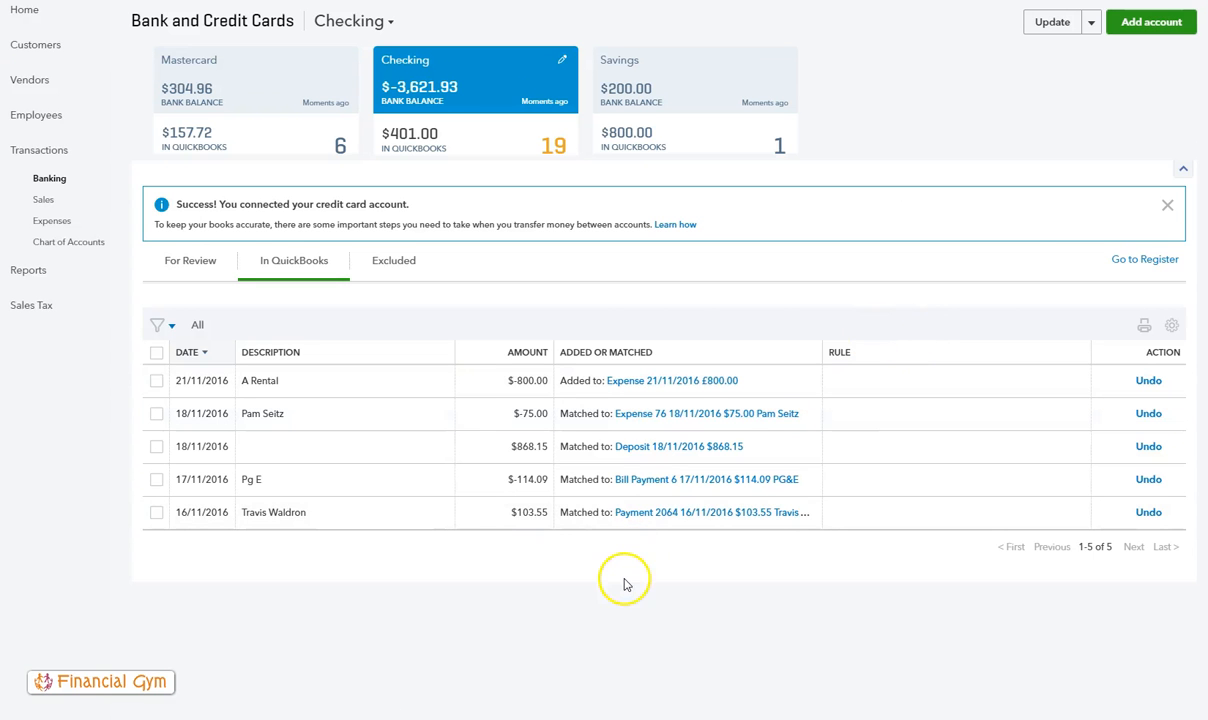
{"action": "mouse_move", "coordinate": [520, 468]}
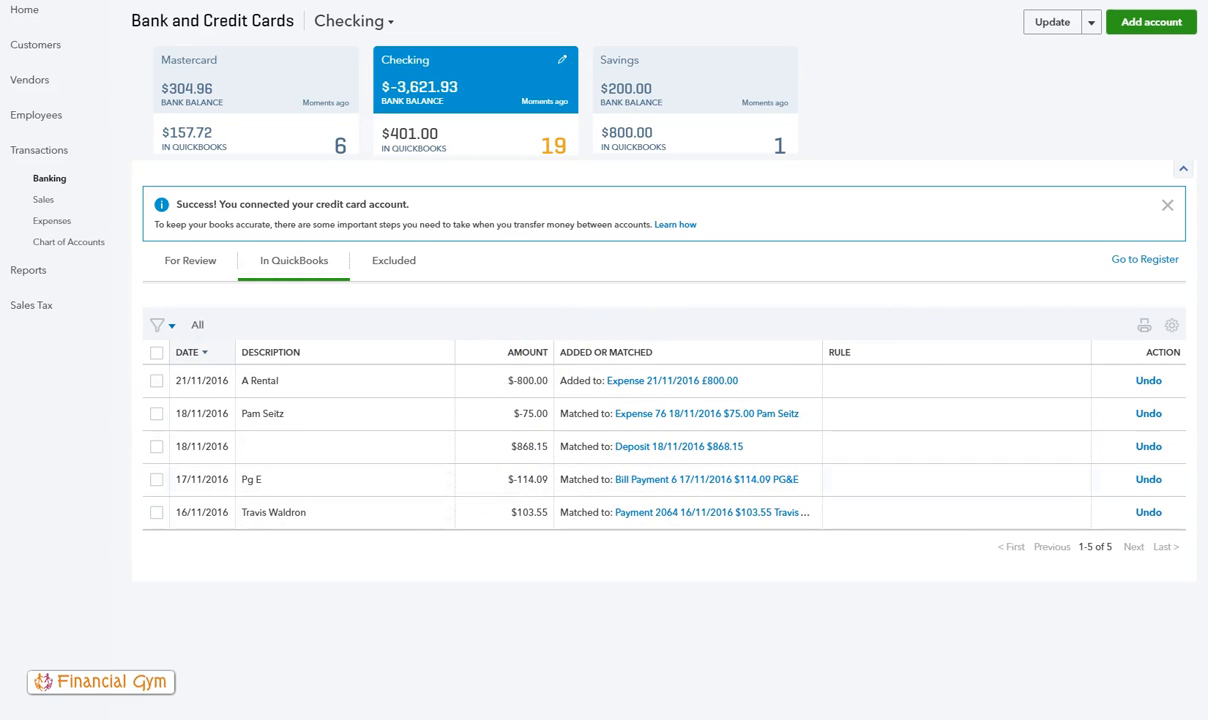
{"action": "mouse_move", "coordinate": [1118, 108]}
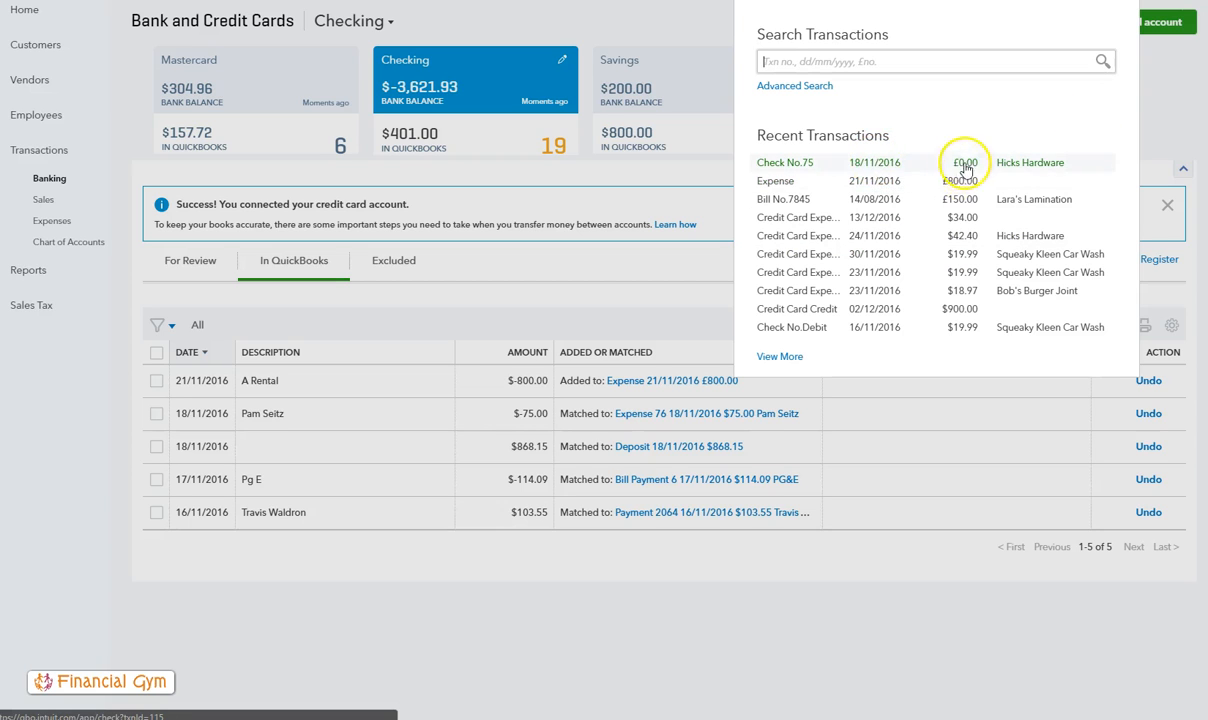
{"action": "mouse_move", "coordinate": [490, 662]}
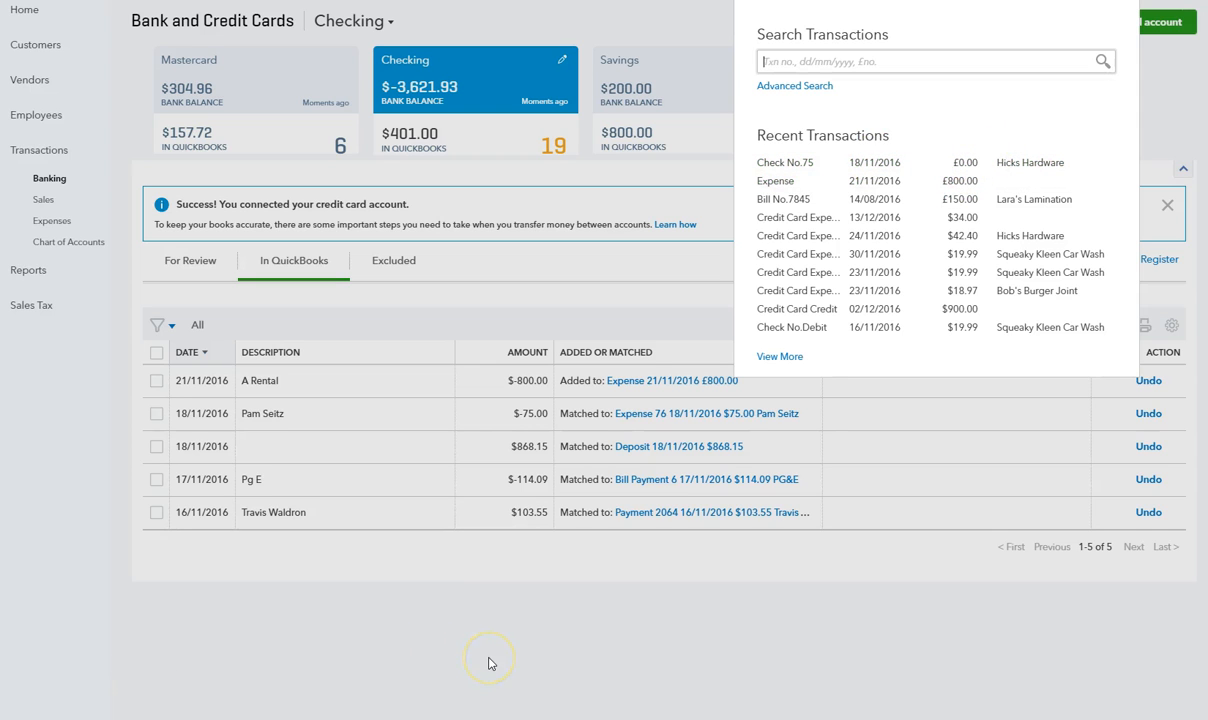
{"action": "mouse_move", "coordinate": [490, 664]}
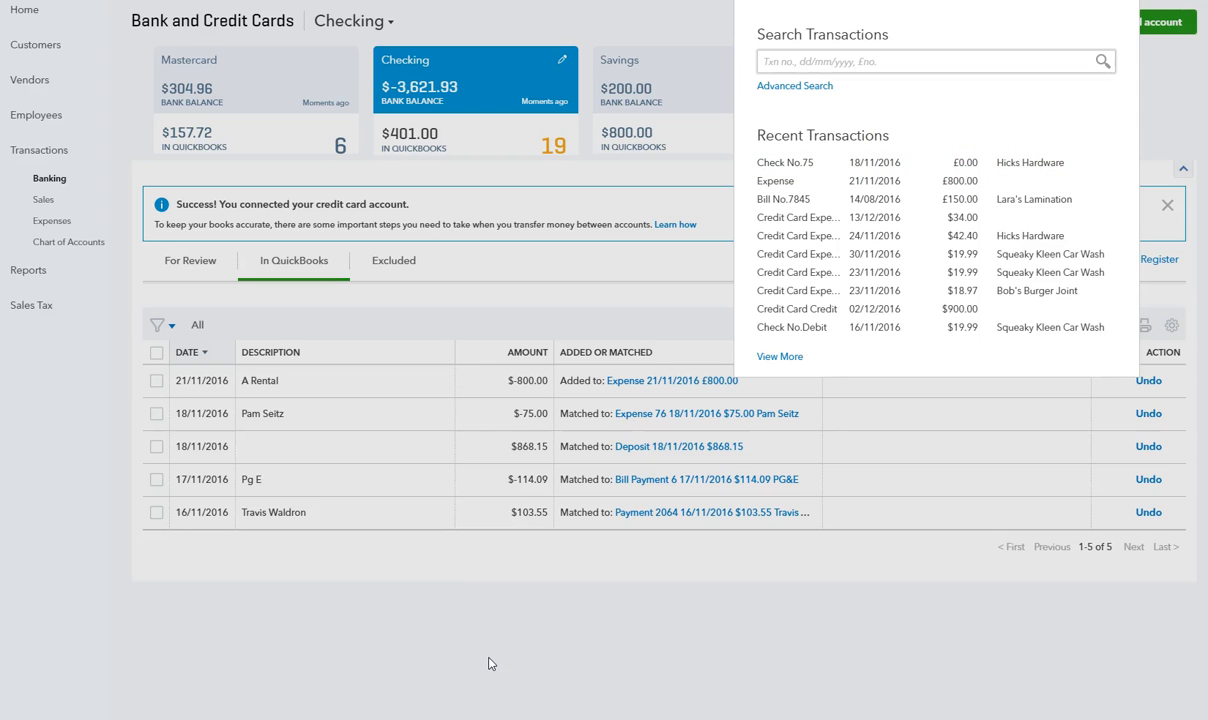